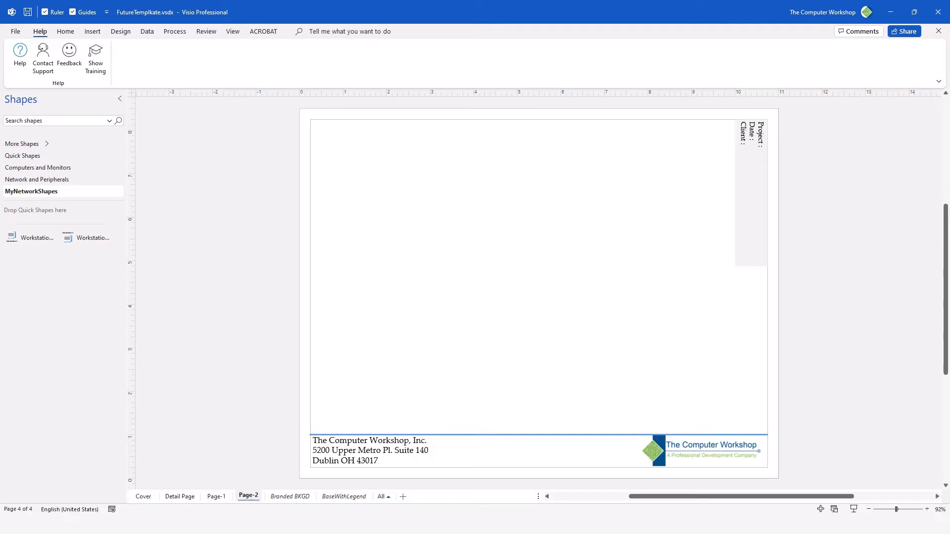
mouse_move(646, 133)
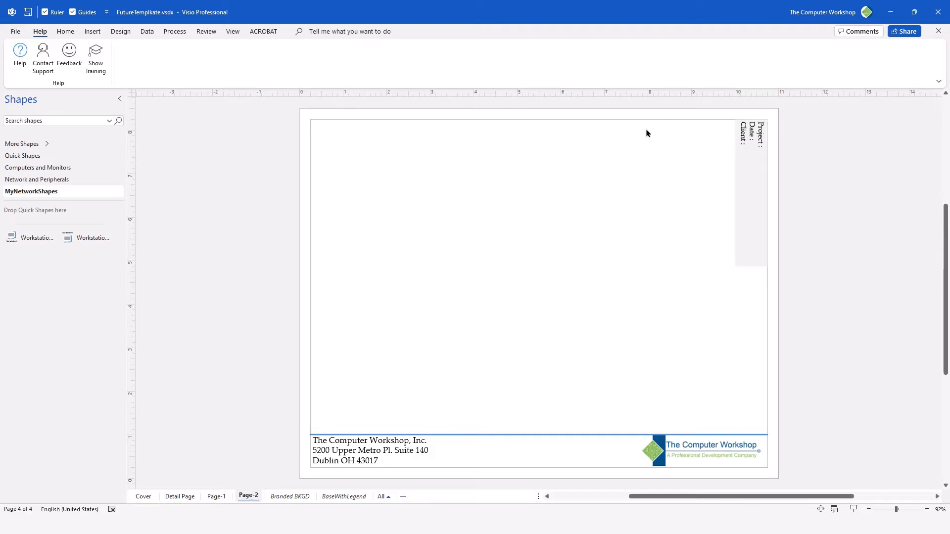
mouse_move(506, 202)
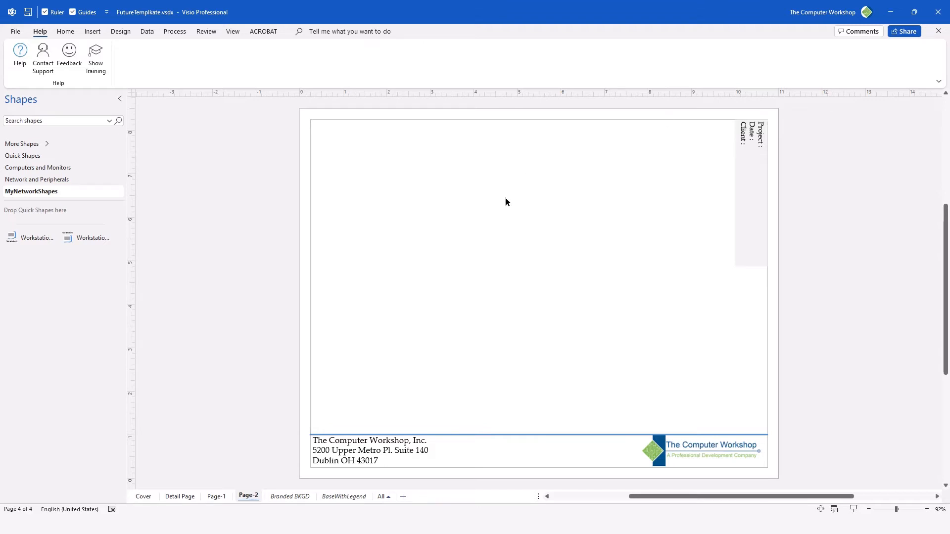
mouse_move(330, 484)
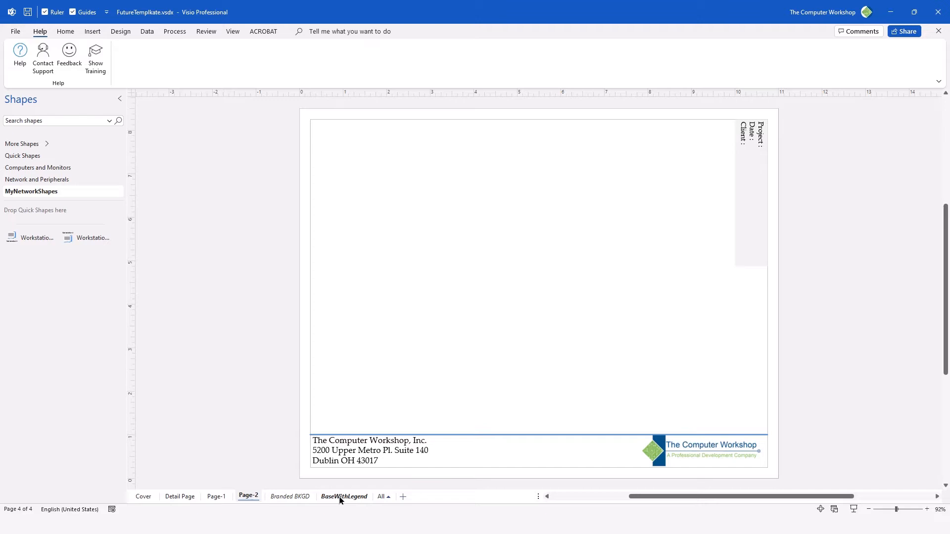
Switch to the BaseWithLegend page with the Project/Date/Client title block.
click(344, 495)
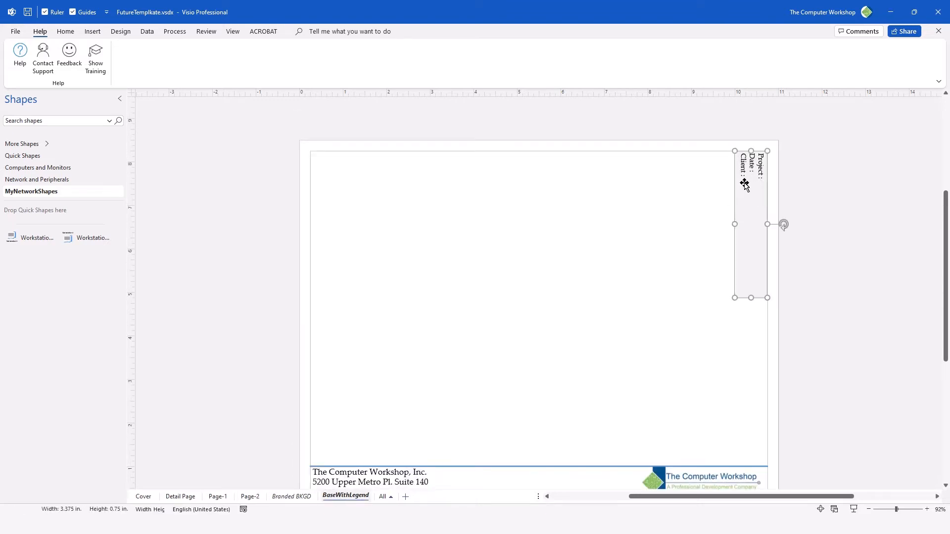
mouse_move(735, 206)
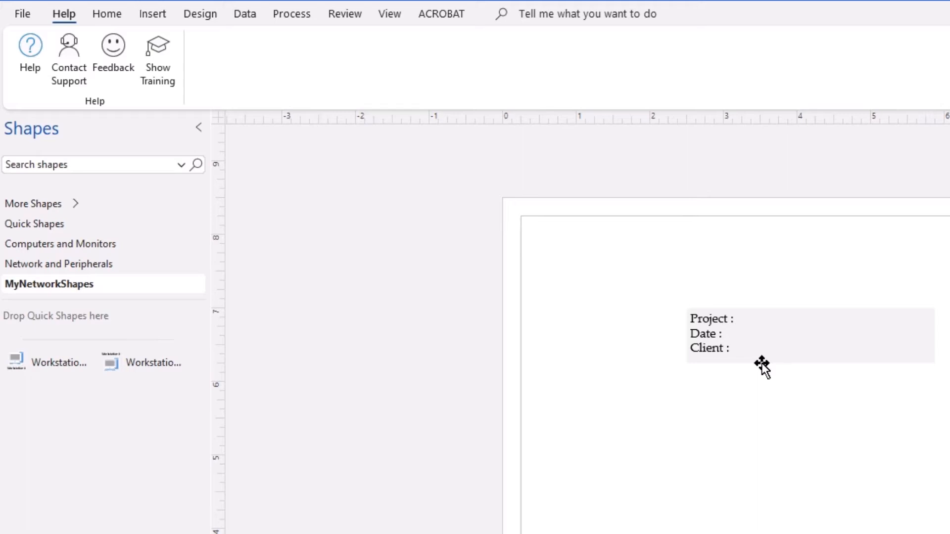
mouse_move(762, 357)
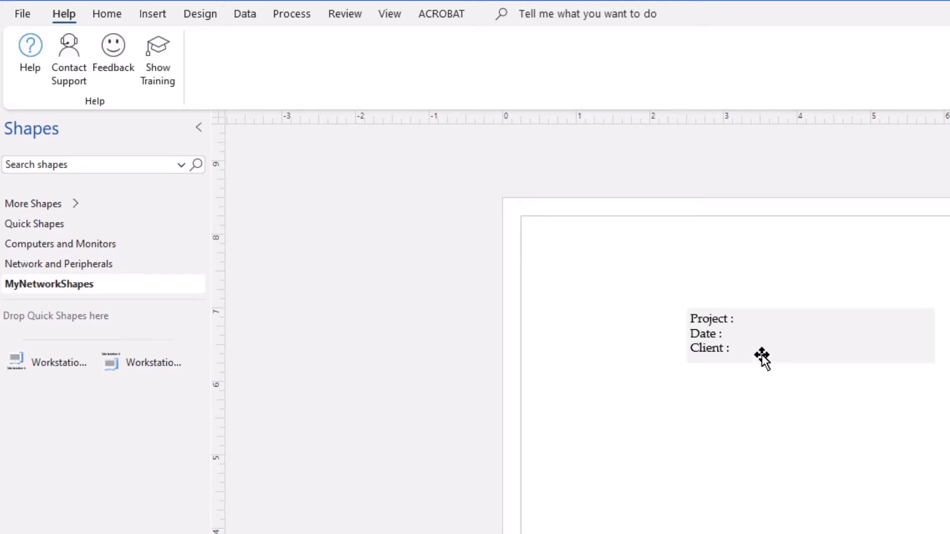
mouse_move(153, 13)
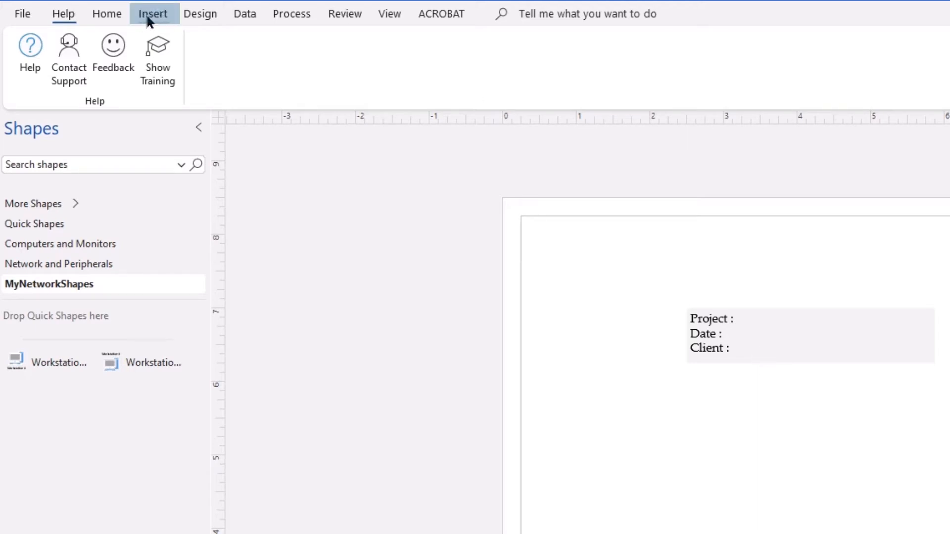
Enter text editing in the title block with the cursor right after 'Project :'.
click(154, 13)
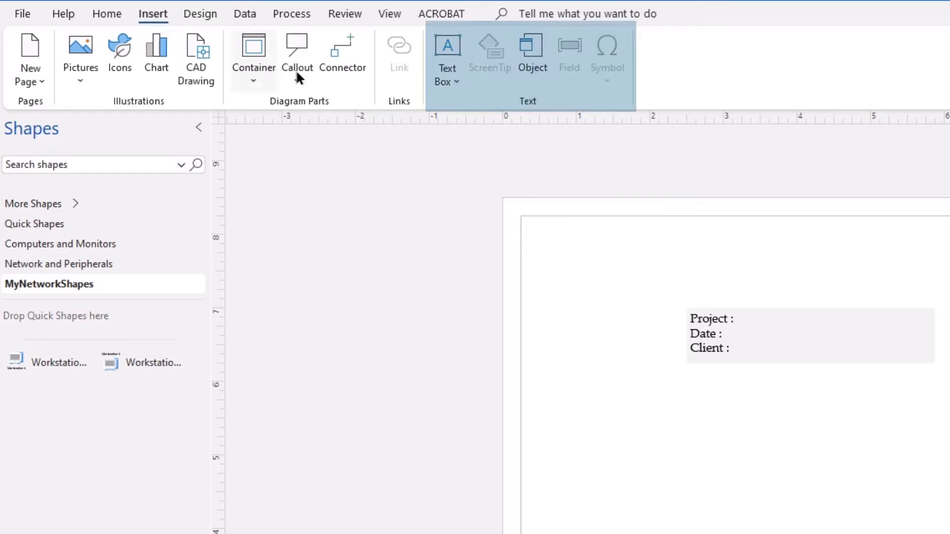
mouse_move(466, 134)
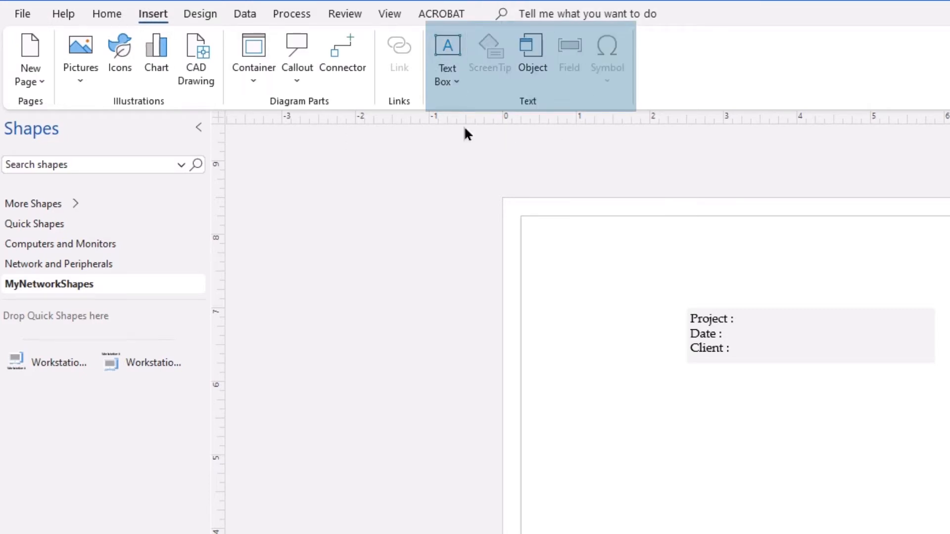
mouse_move(632, 140)
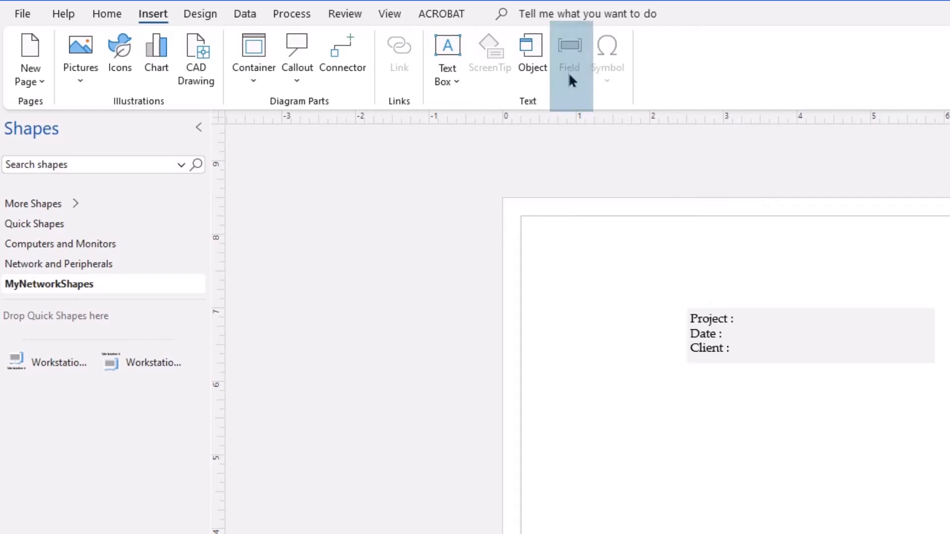
mouse_move(574, 79)
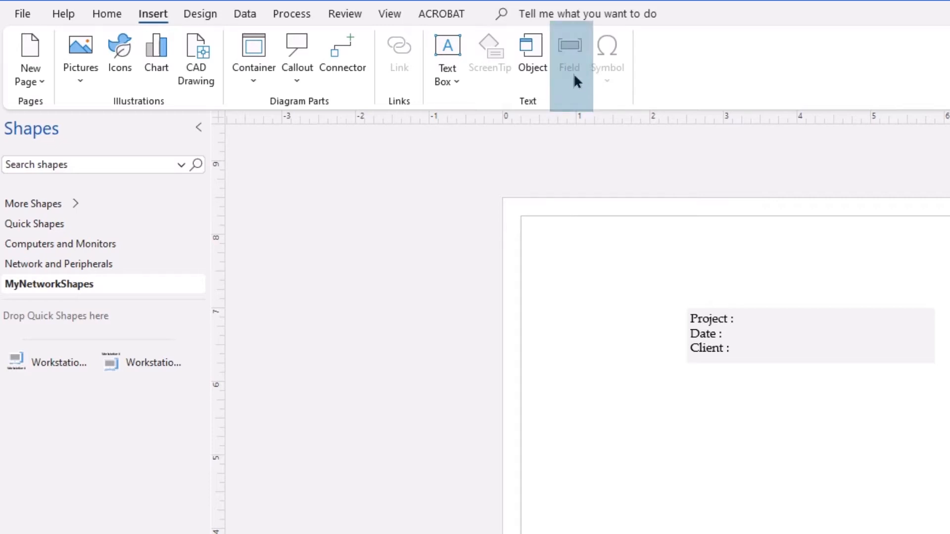
mouse_move(573, 72)
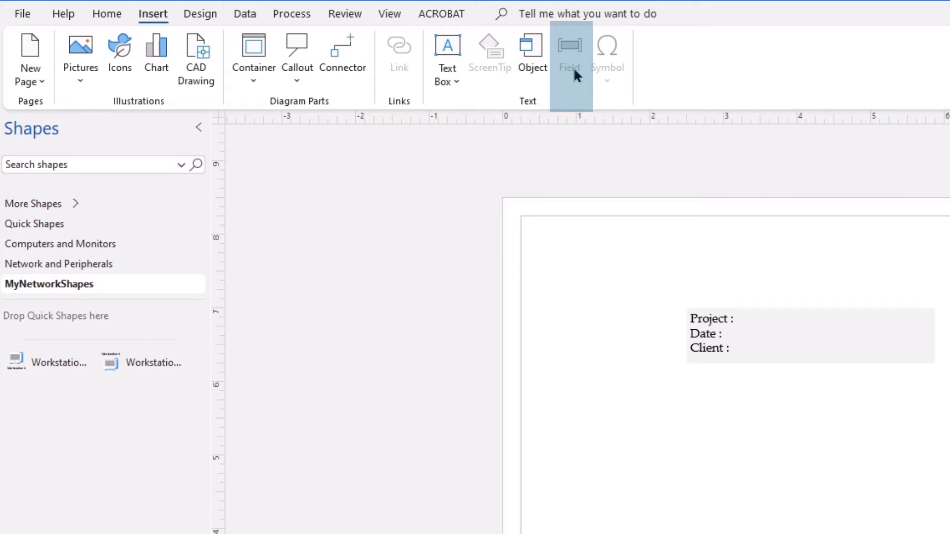
click(745, 337)
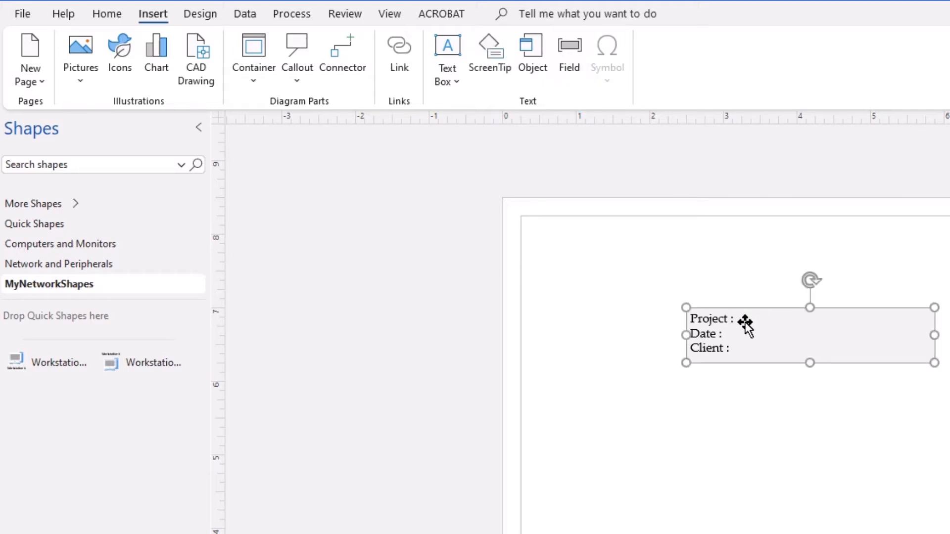
double_click(727, 319)
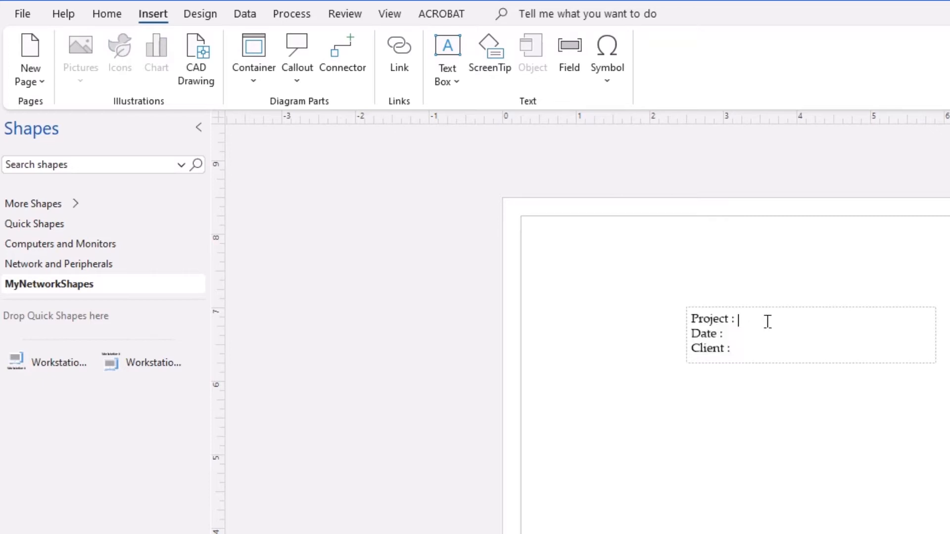
mouse_move(781, 327)
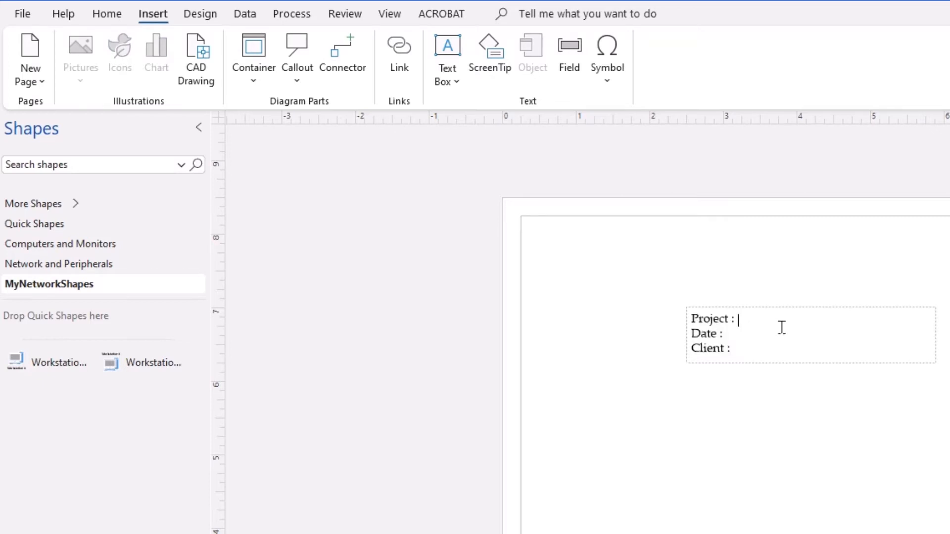
mouse_move(746, 318)
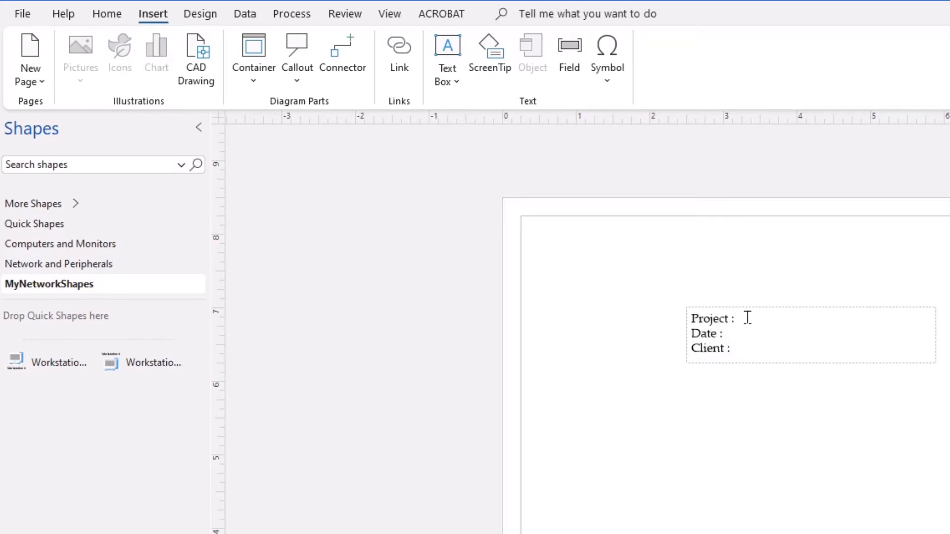
mouse_move(568, 49)
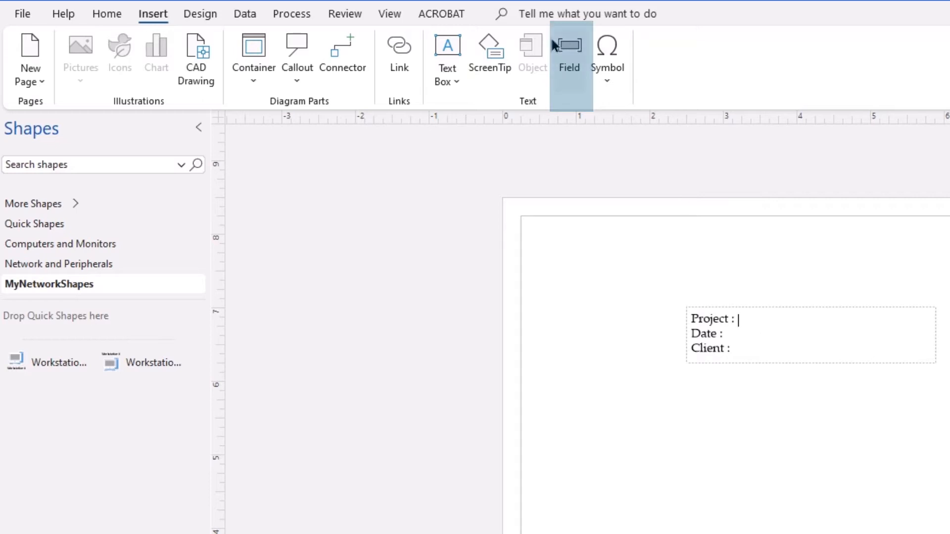
mouse_move(561, 85)
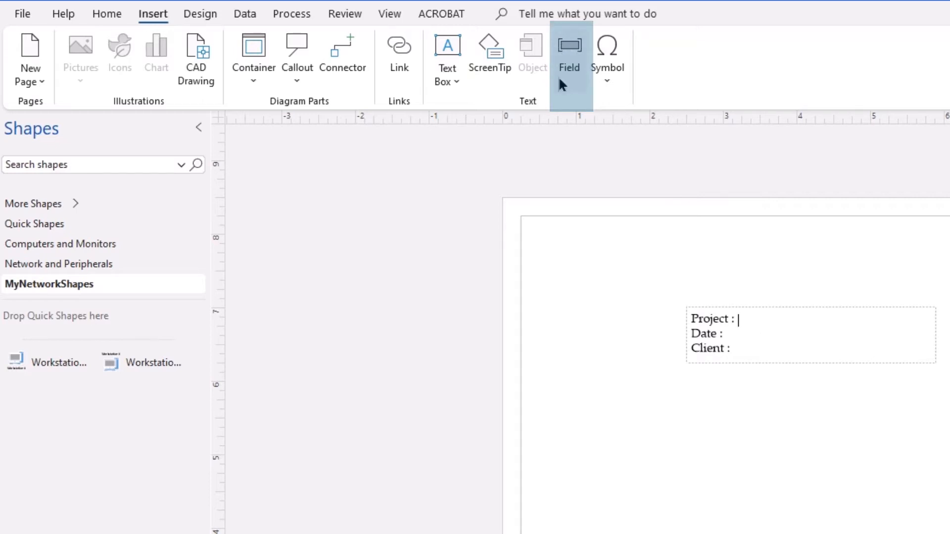
mouse_move(569, 67)
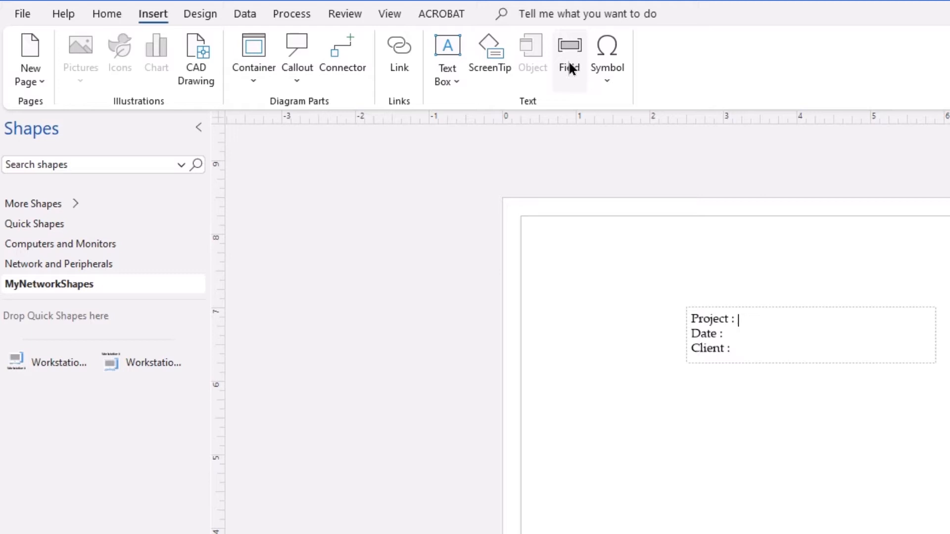
In the Field dialog, choose Document Info category and the Title property.
click(568, 55)
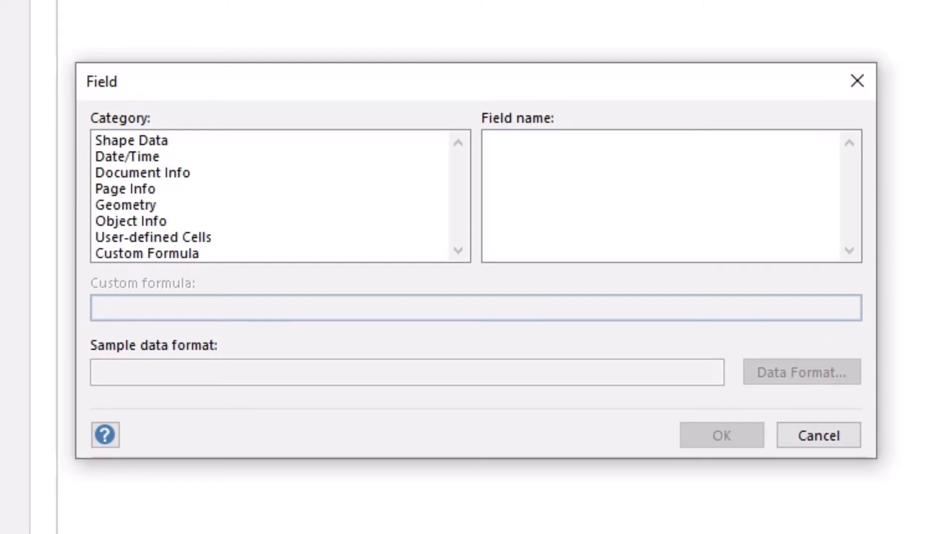
mouse_move(176, 154)
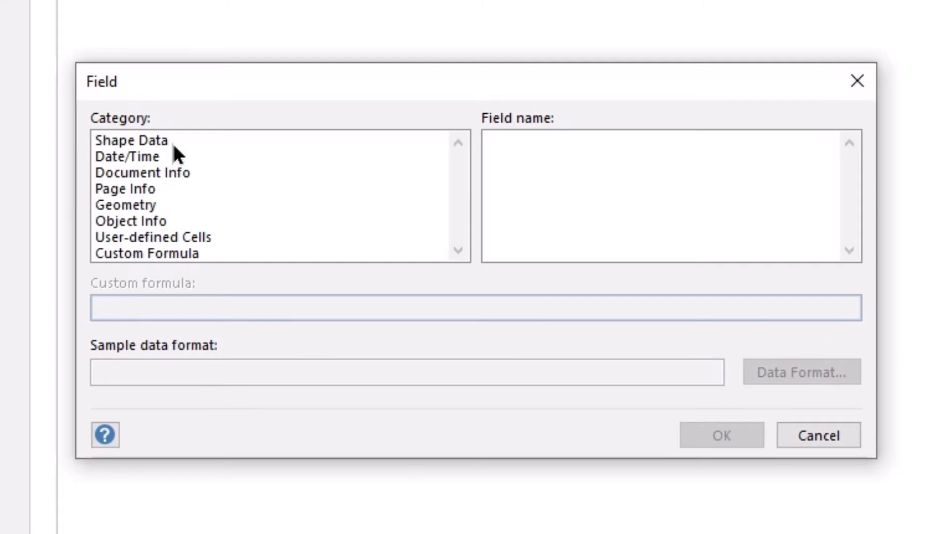
mouse_move(186, 146)
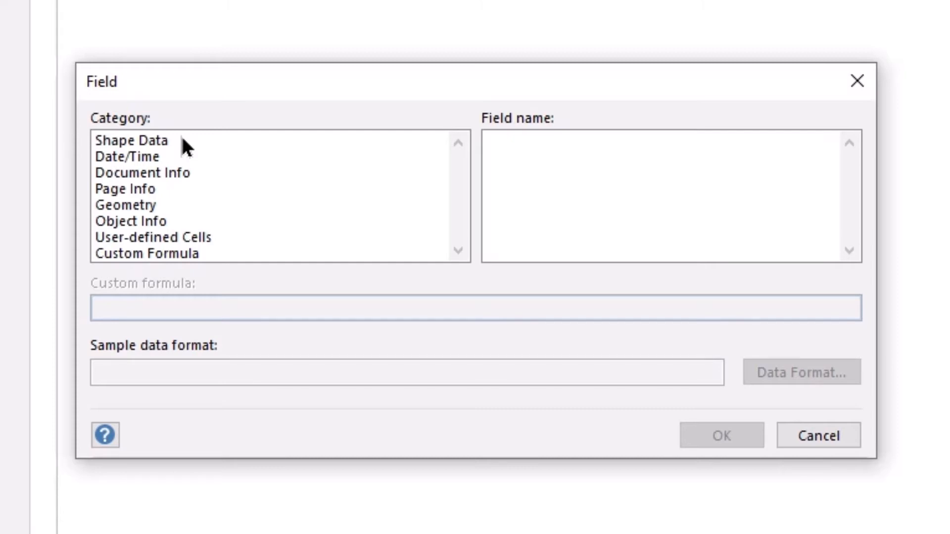
mouse_move(189, 168)
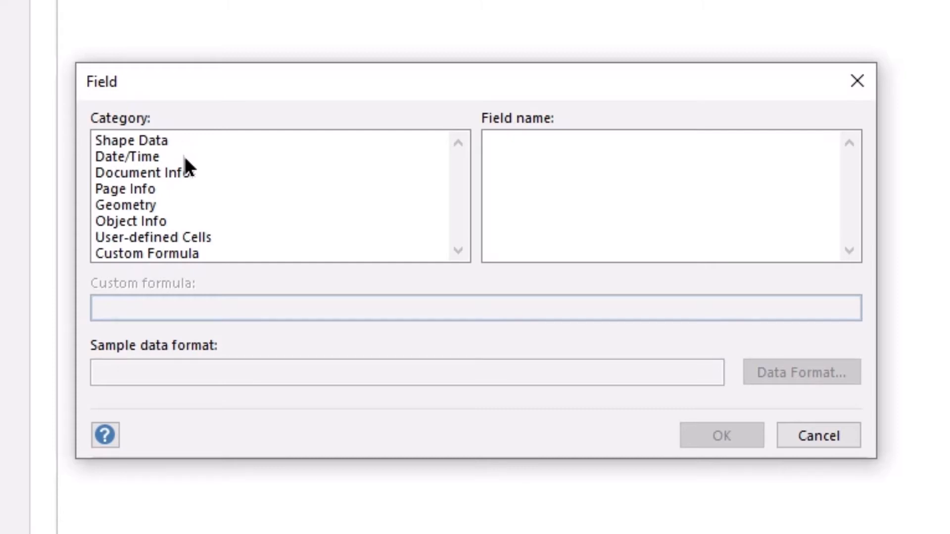
mouse_move(185, 208)
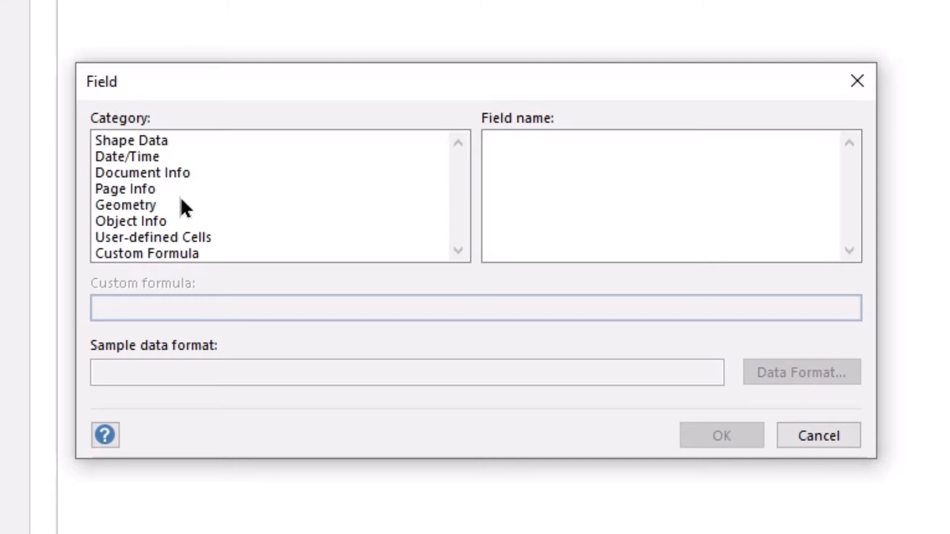
mouse_move(186, 217)
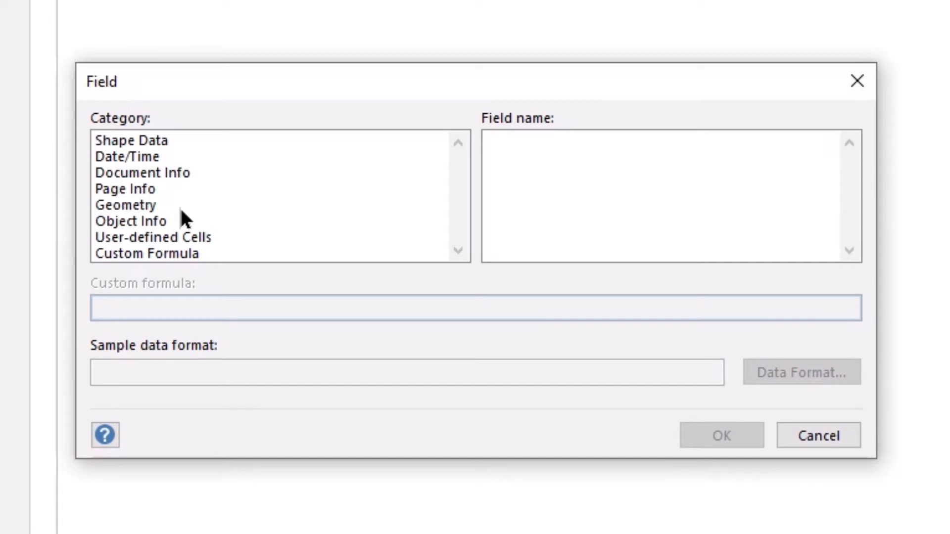
mouse_move(226, 248)
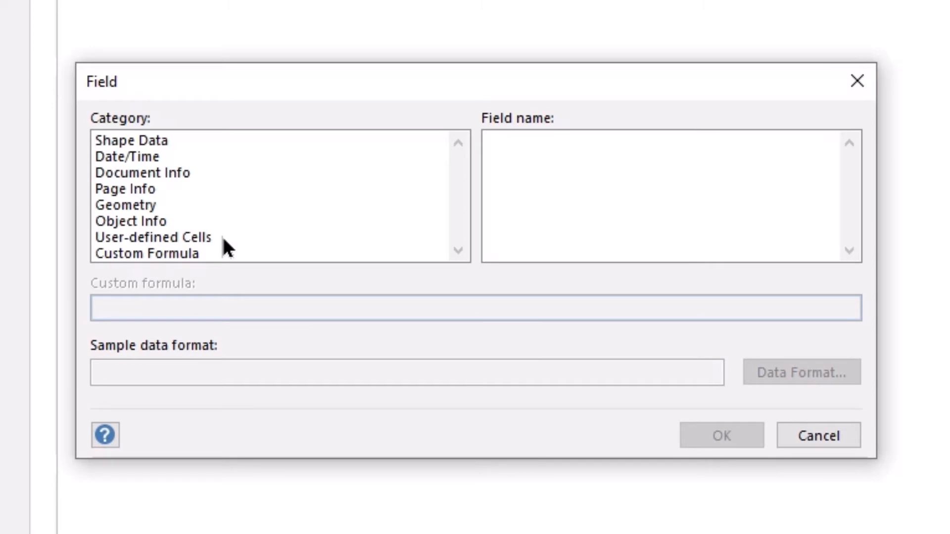
mouse_move(214, 265)
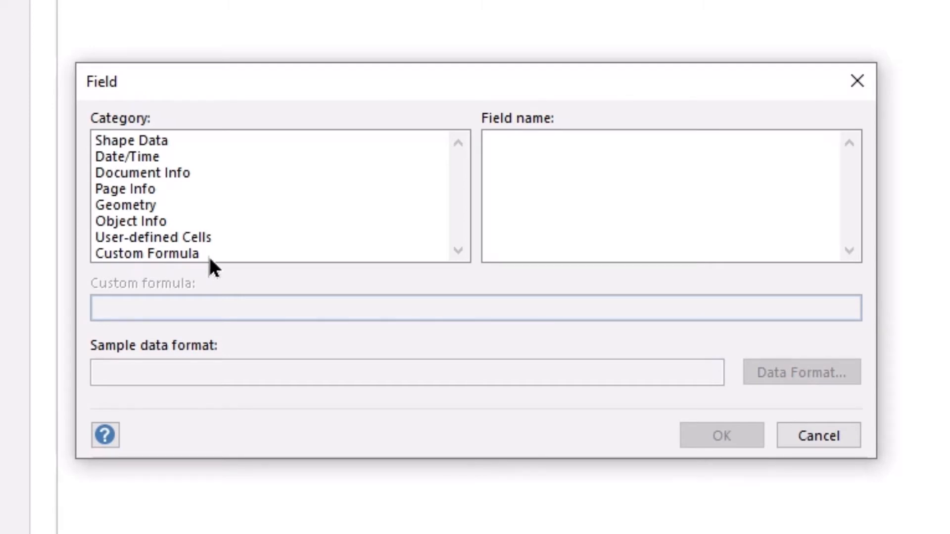
mouse_move(198, 199)
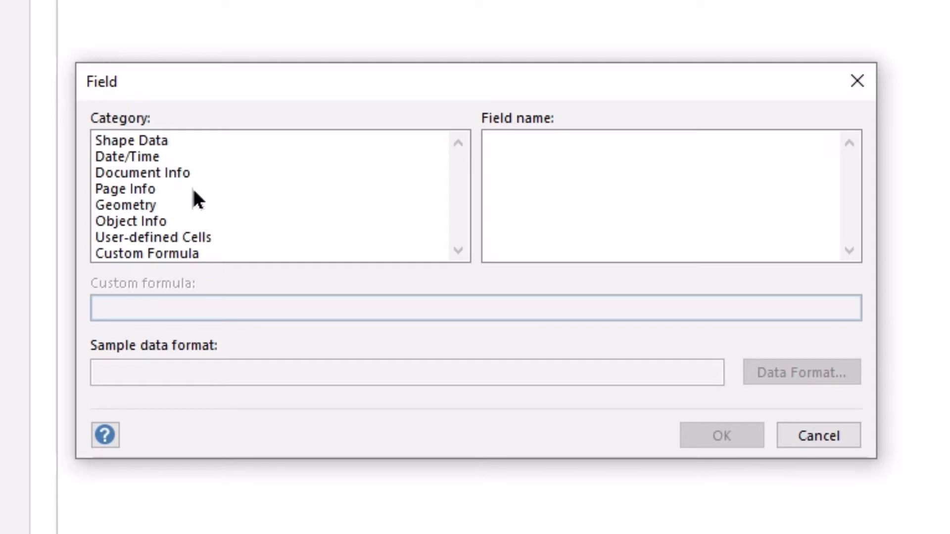
click(142, 173)
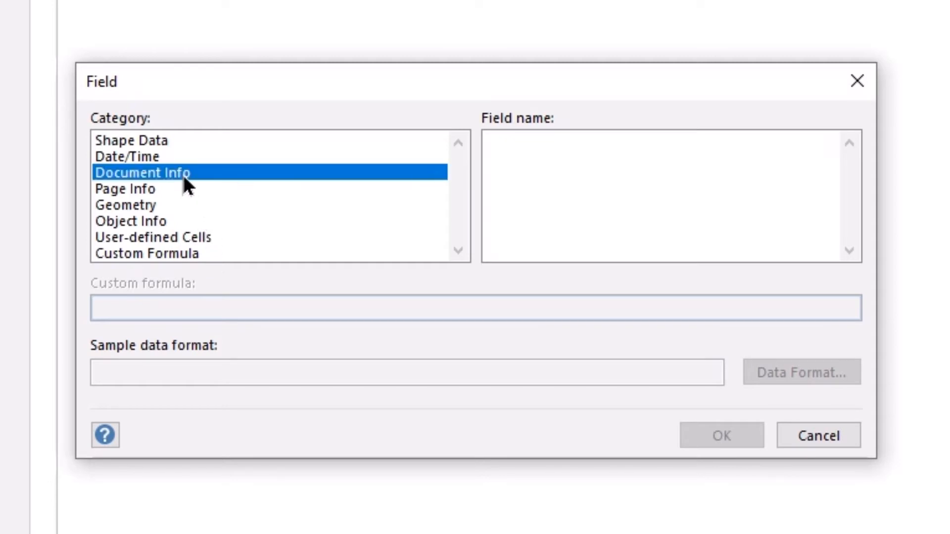
click(142, 173)
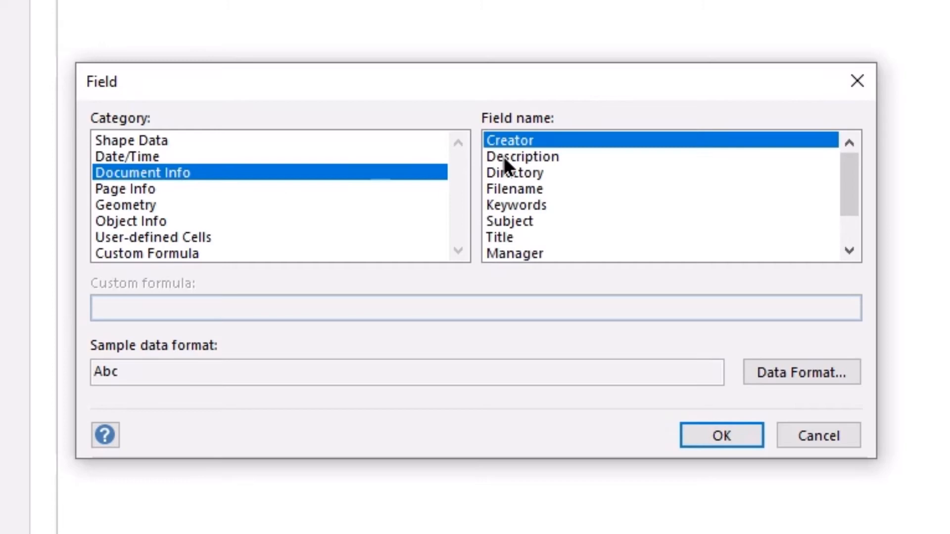
mouse_move(566, 188)
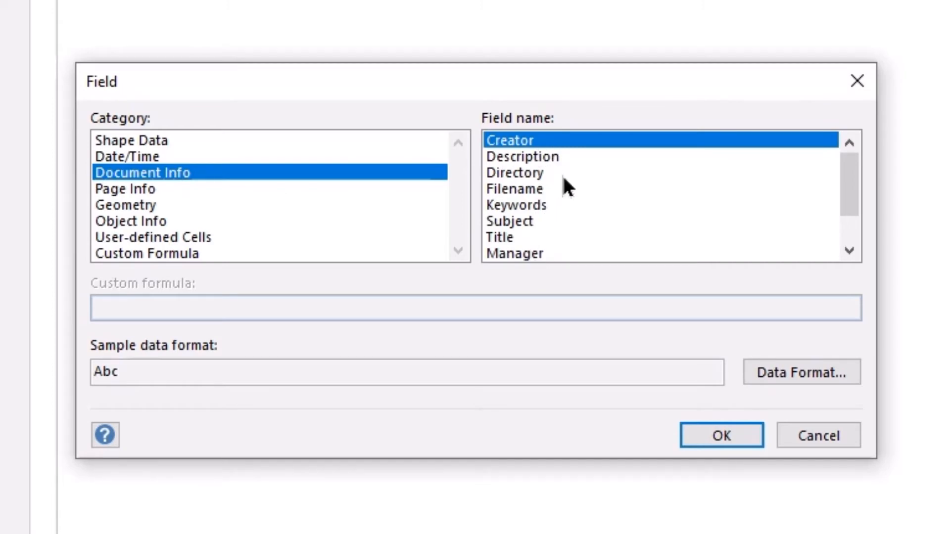
scroll(down, 3)
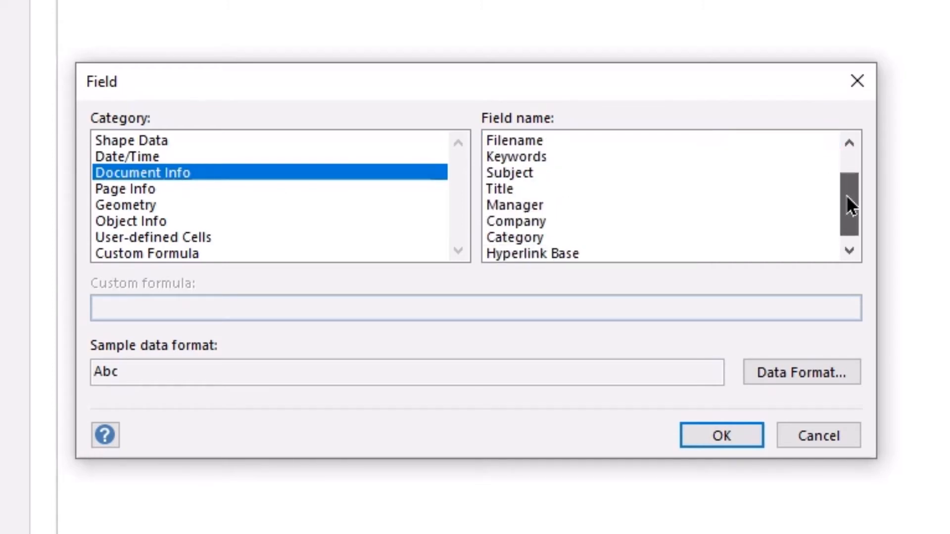
scroll(up, 3)
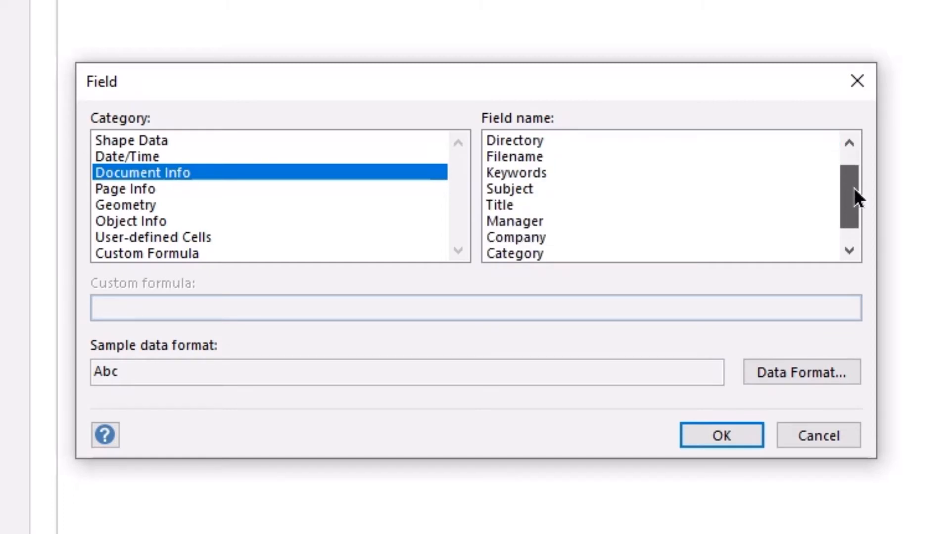
click(498, 205)
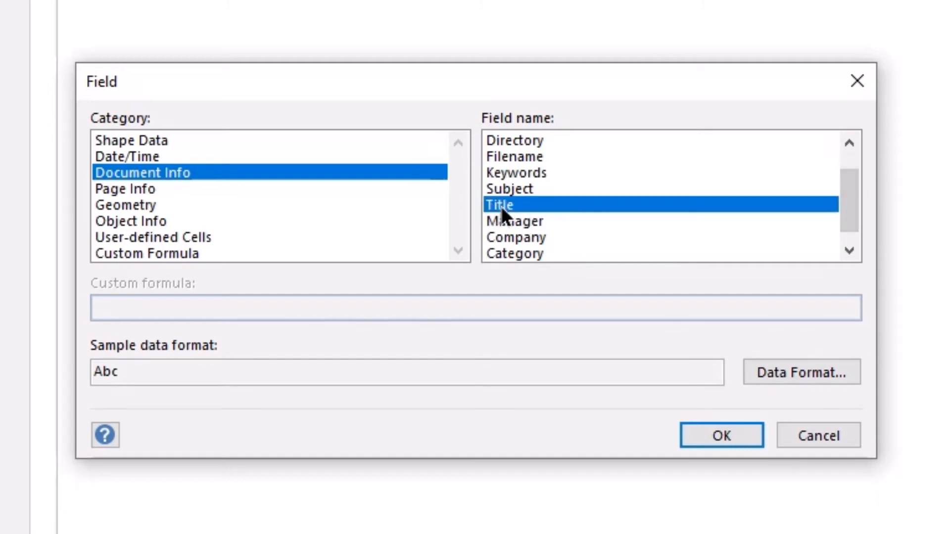
mouse_move(800, 392)
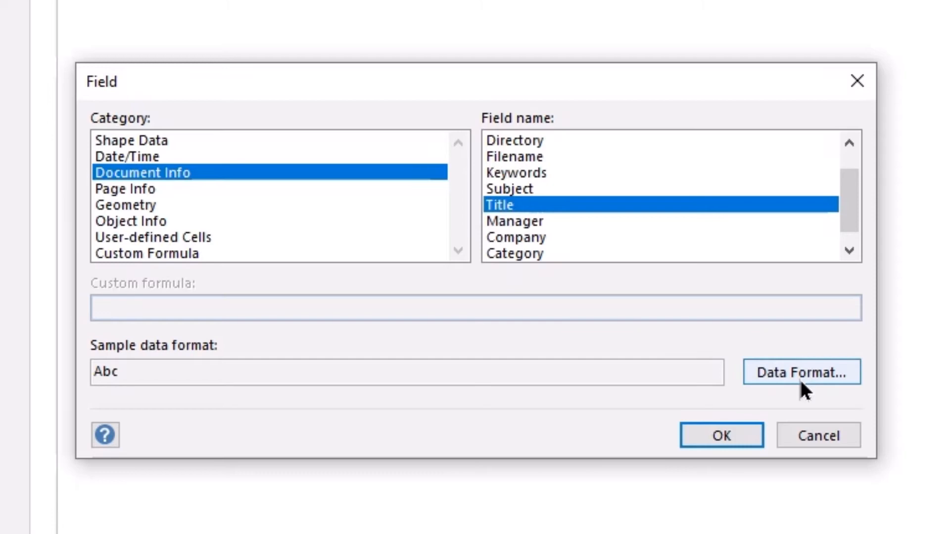
mouse_move(137, 367)
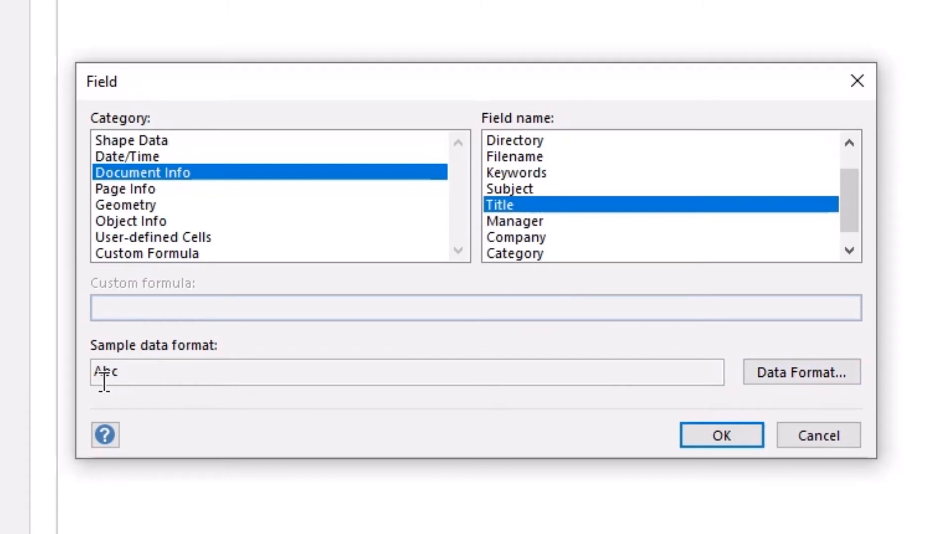
mouse_move(654, 433)
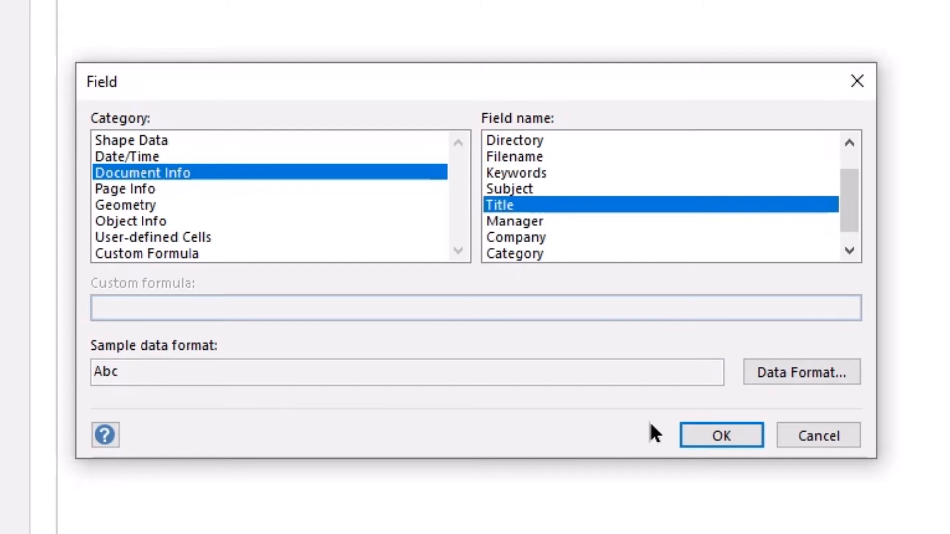
Insert the Title field, then choose Date/Time > Current Date/Time for the Date line.
click(720, 435)
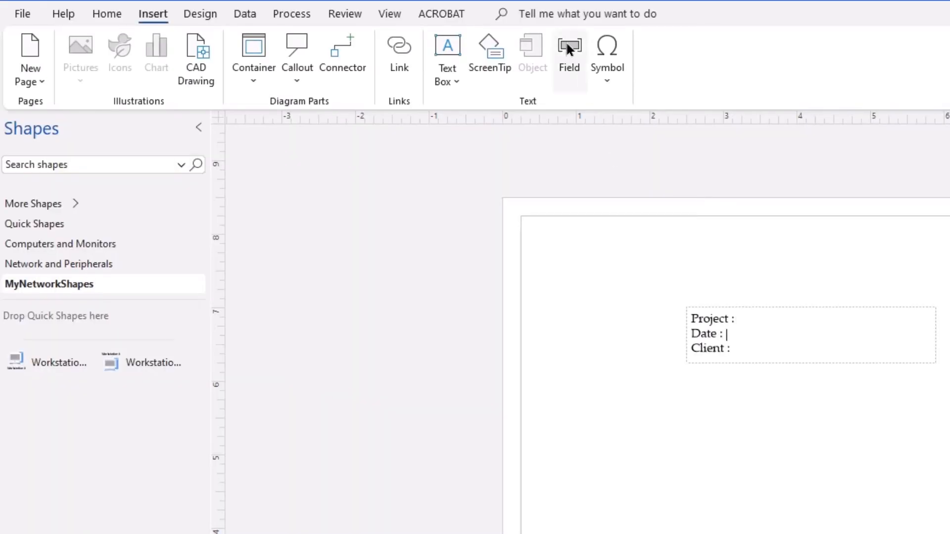
click(568, 48)
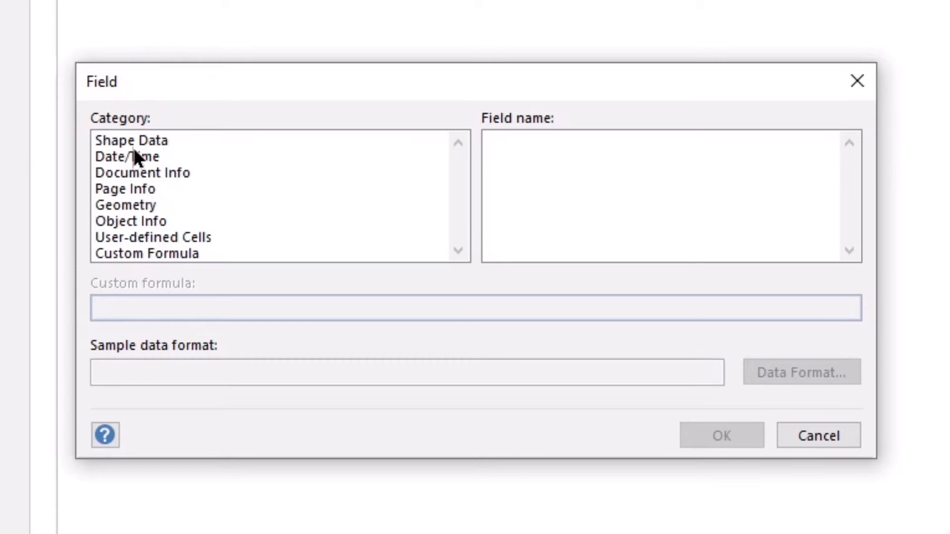
click(126, 156)
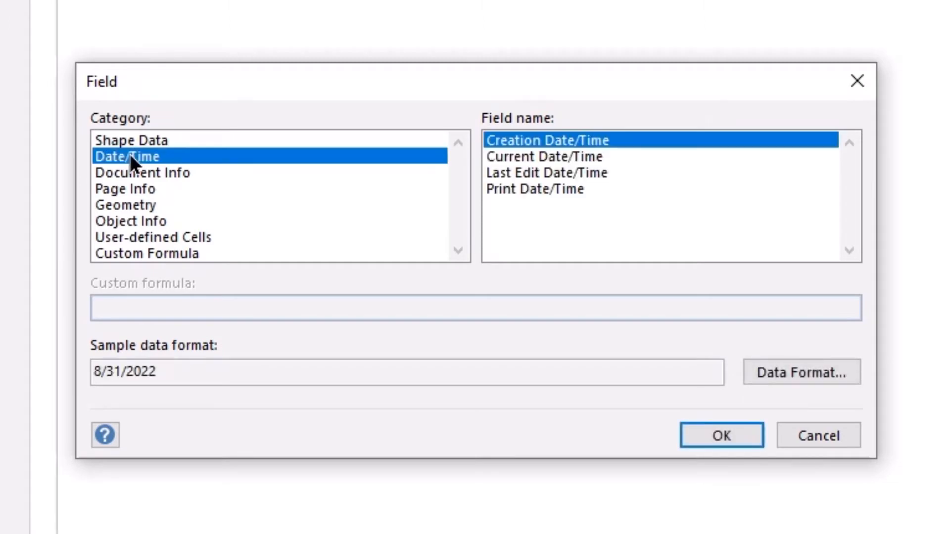
mouse_move(506, 188)
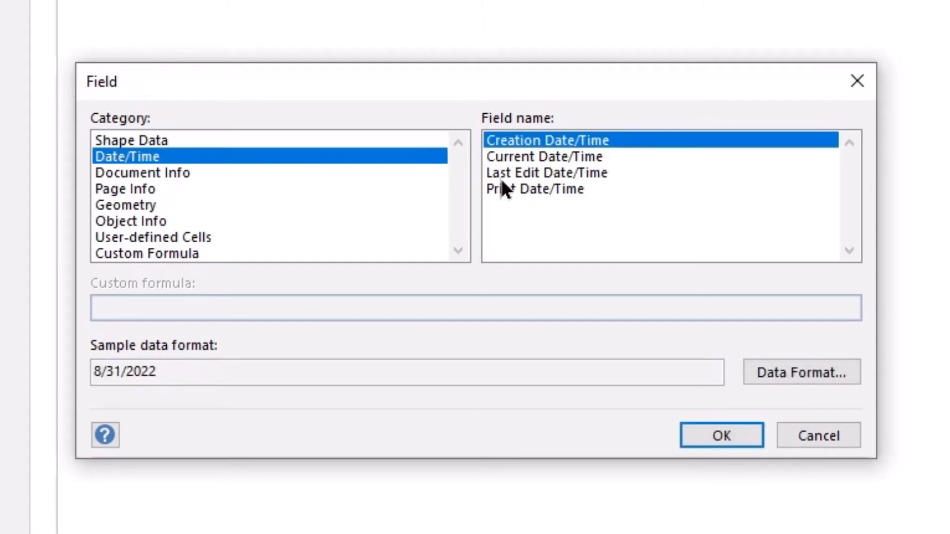
mouse_move(557, 185)
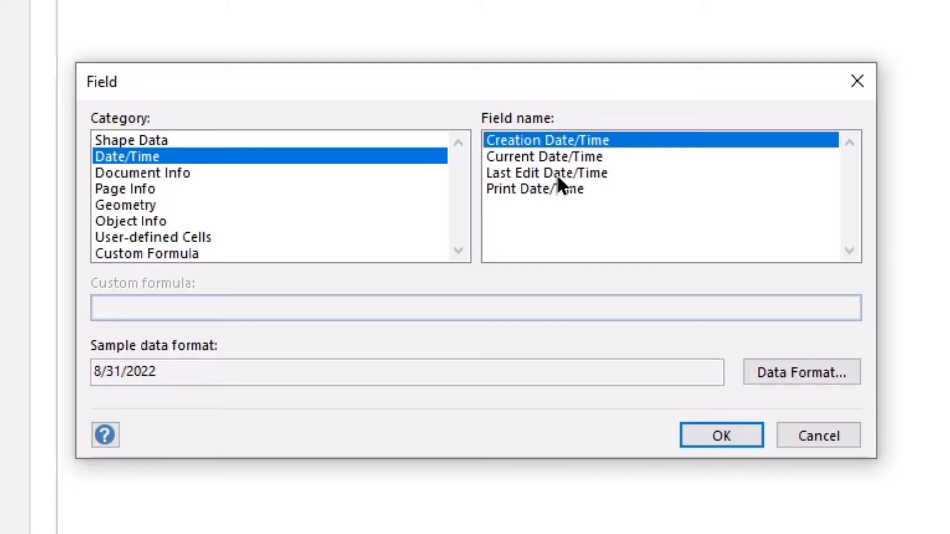
click(547, 173)
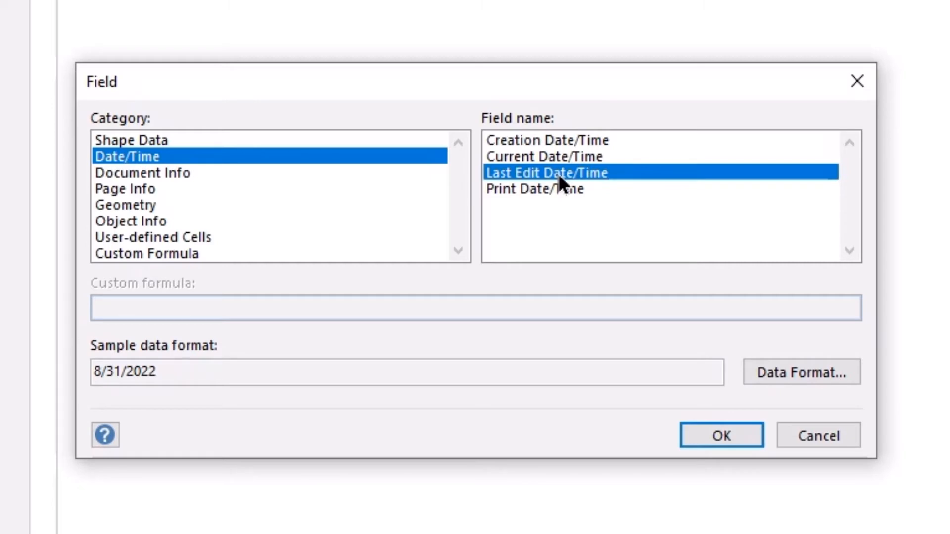
mouse_move(568, 162)
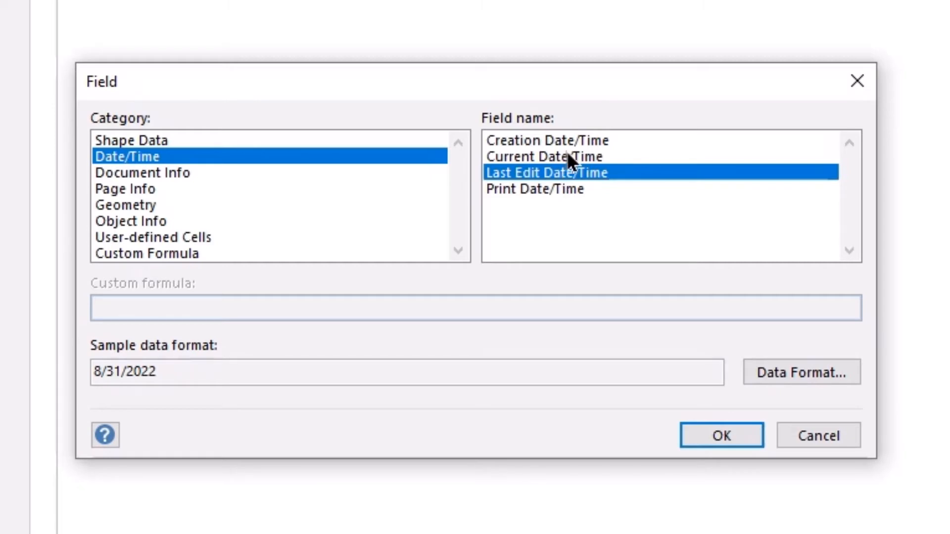
click(546, 156)
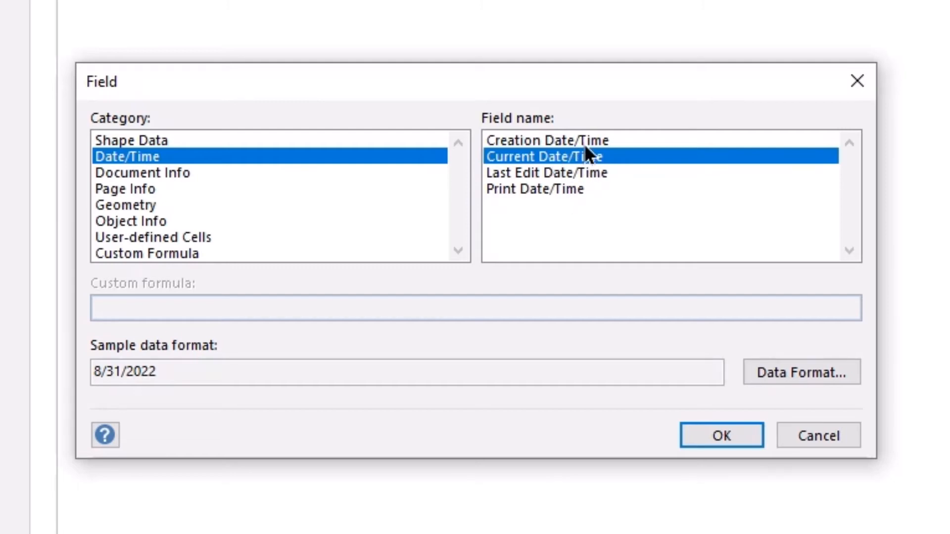
mouse_move(517, 229)
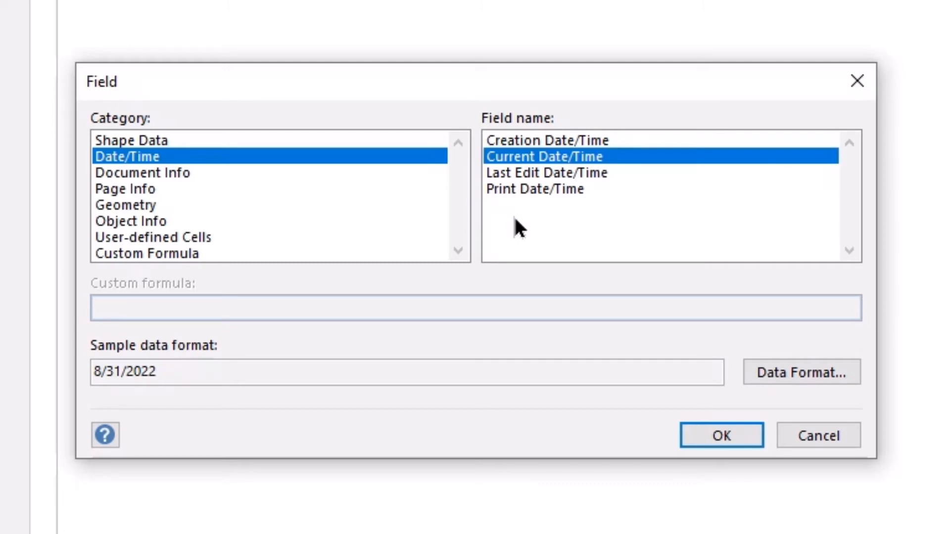
mouse_move(542, 214)
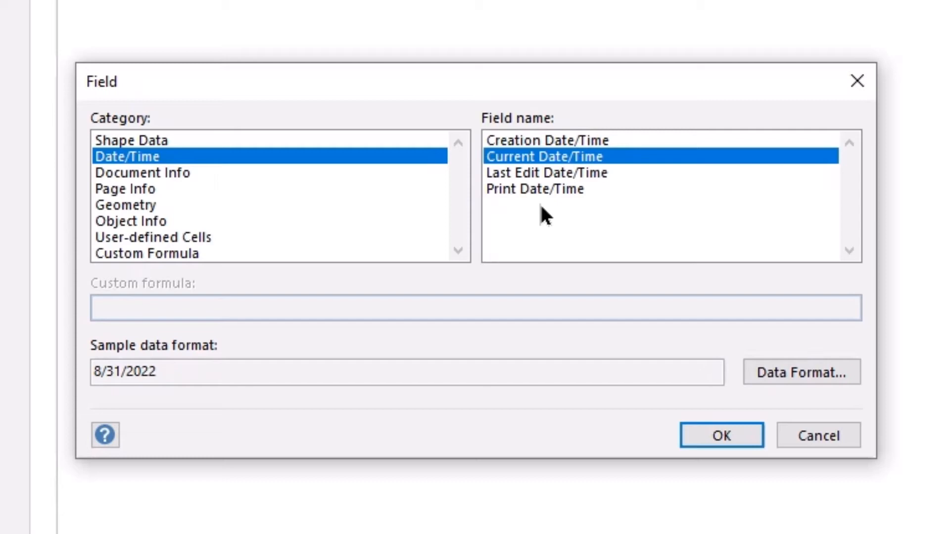
mouse_move(570, 169)
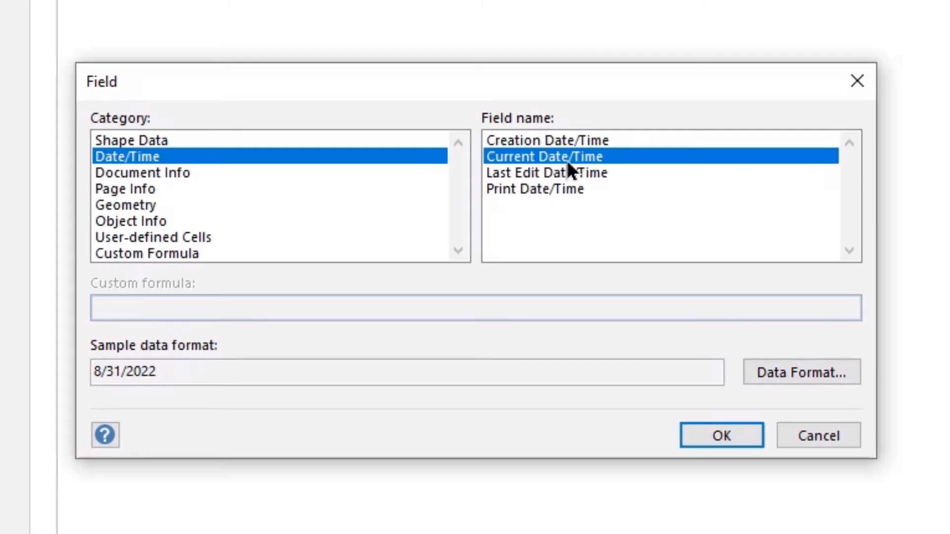
mouse_move(570, 187)
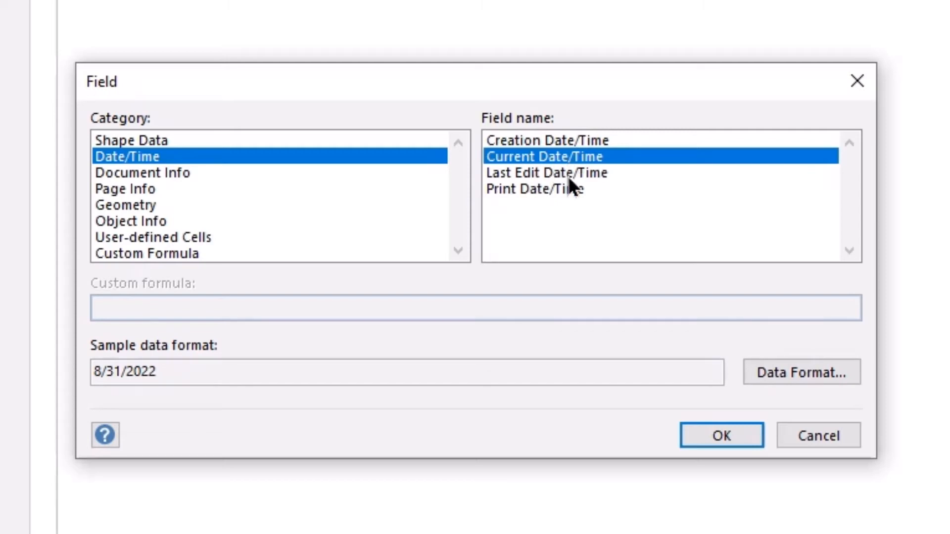
mouse_move(533, 358)
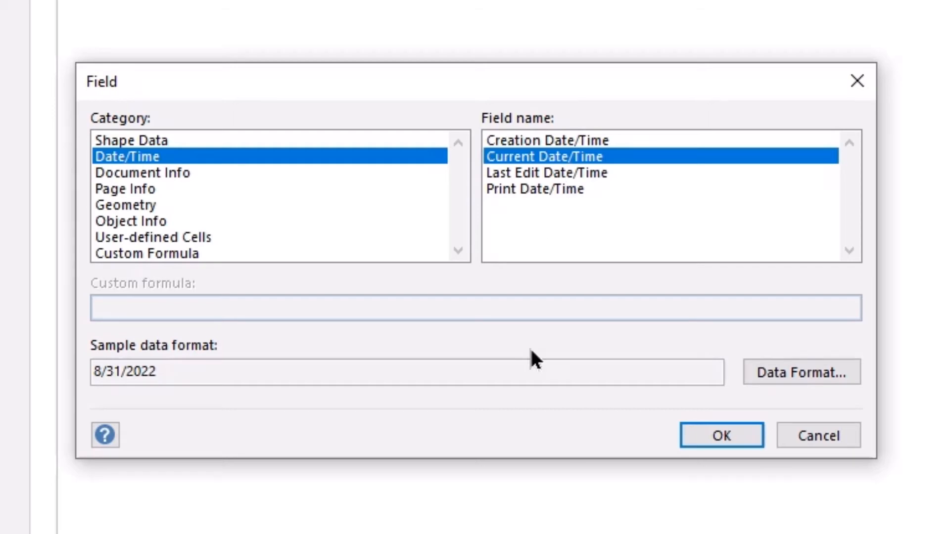
mouse_move(191, 397)
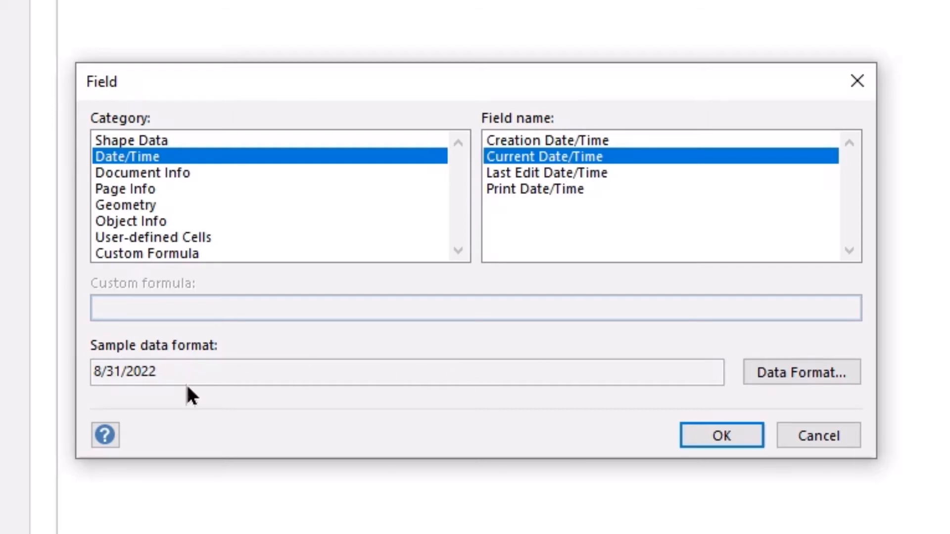
mouse_move(801, 372)
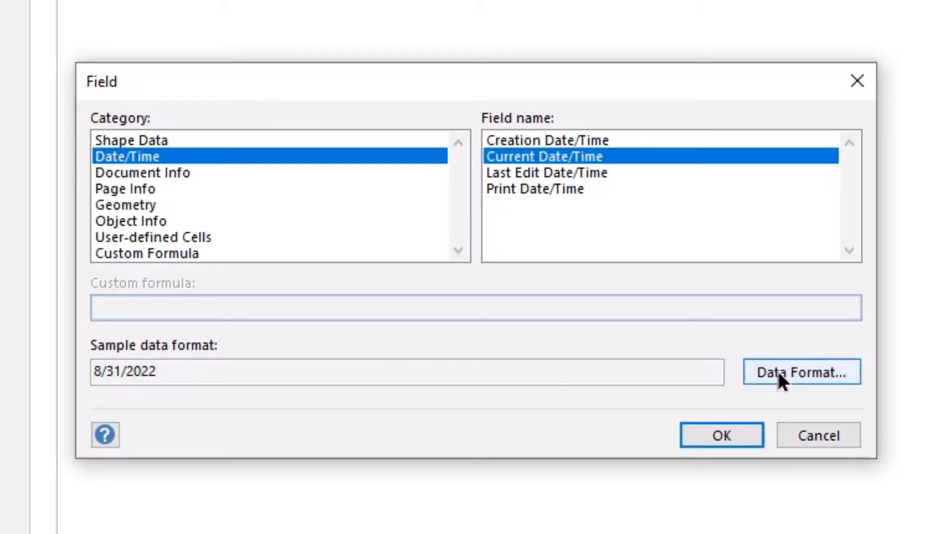
Format the date with the spelled-out month (August 31, 2022) and insert the field.
click(801, 372)
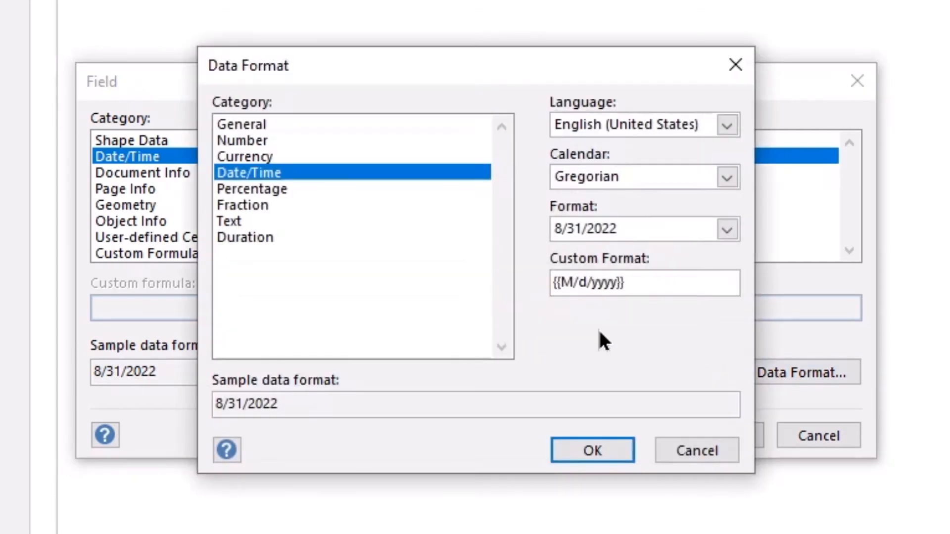
mouse_move(451, 221)
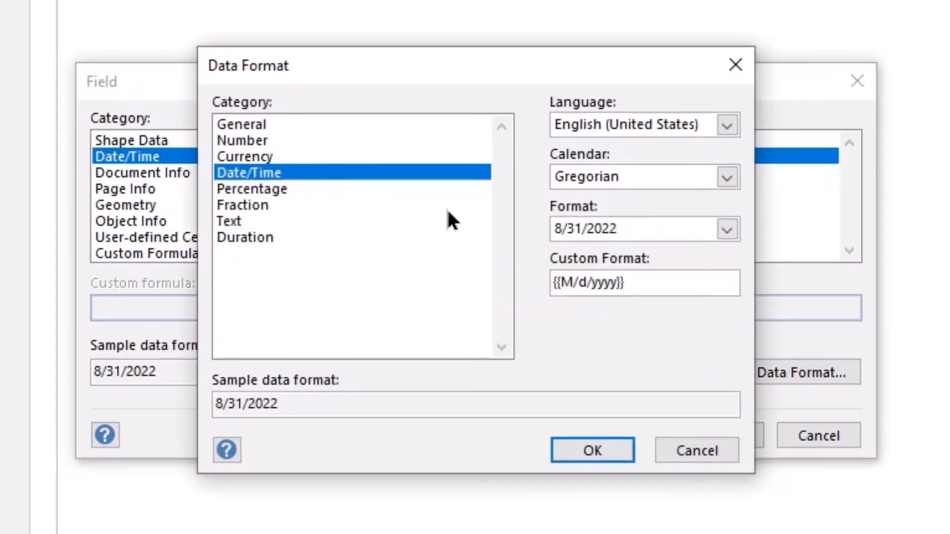
click(727, 228)
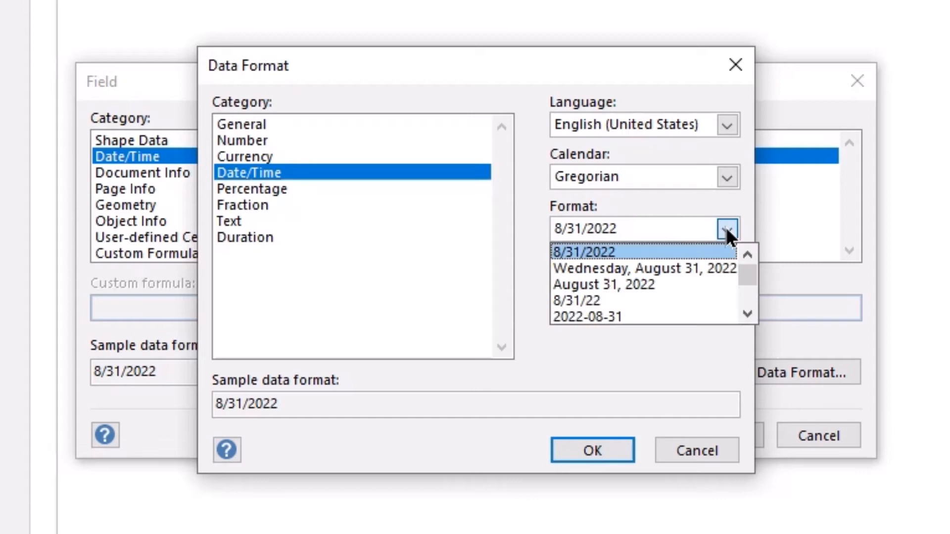
mouse_move(645, 300)
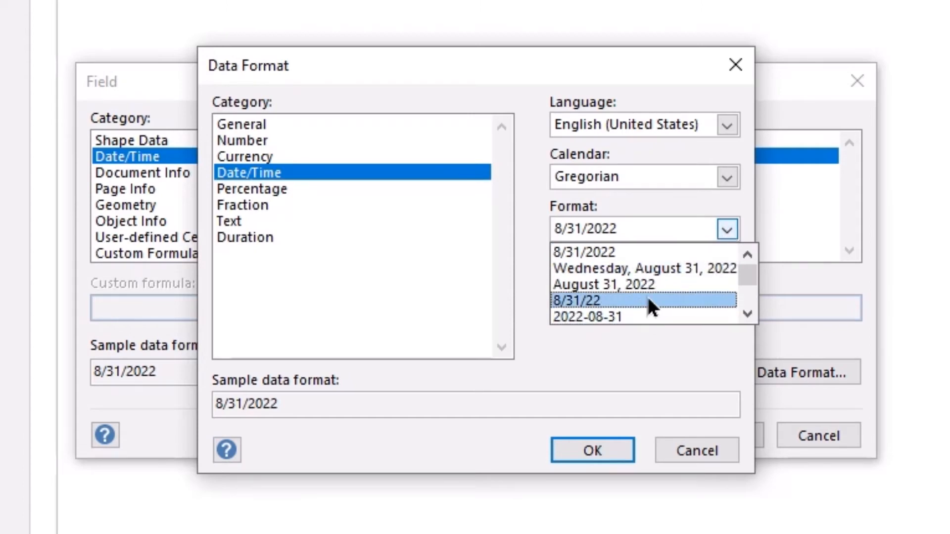
mouse_move(643, 285)
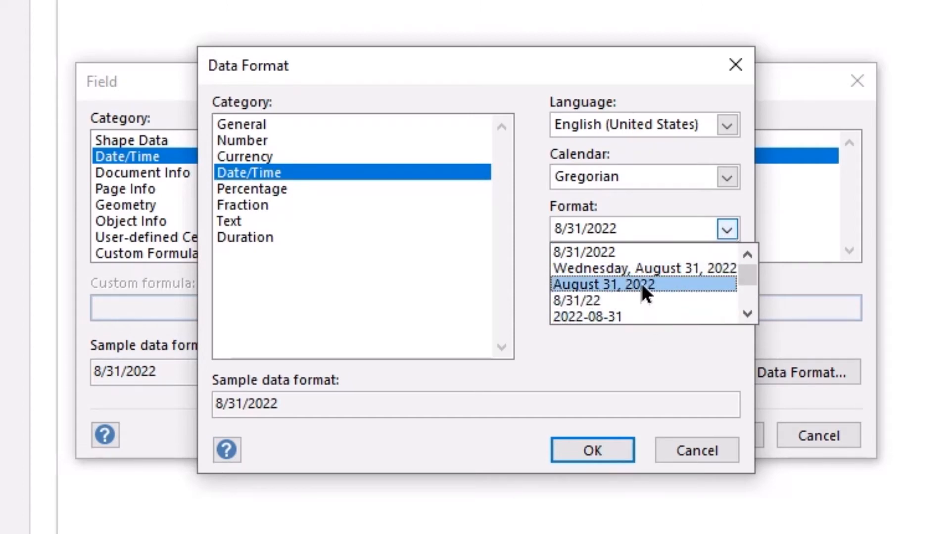
click(611, 285)
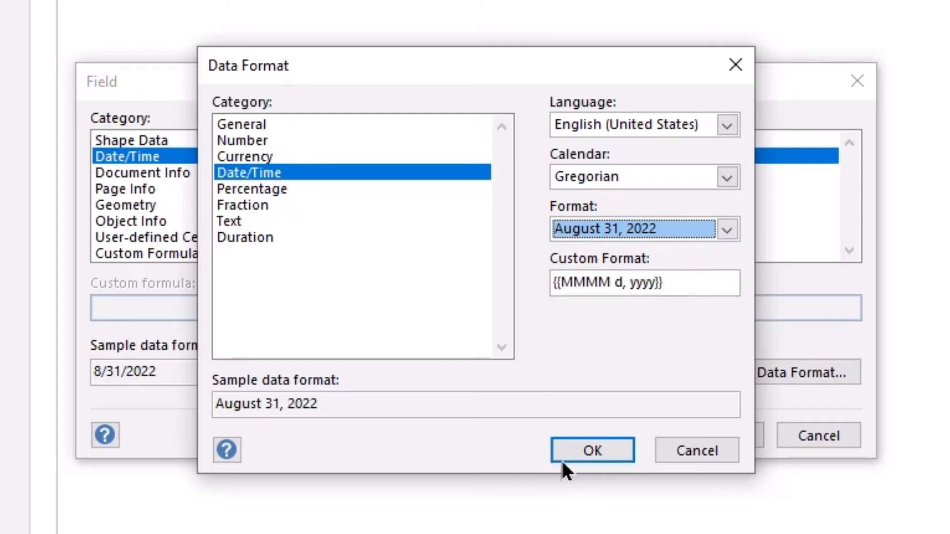
click(592, 449)
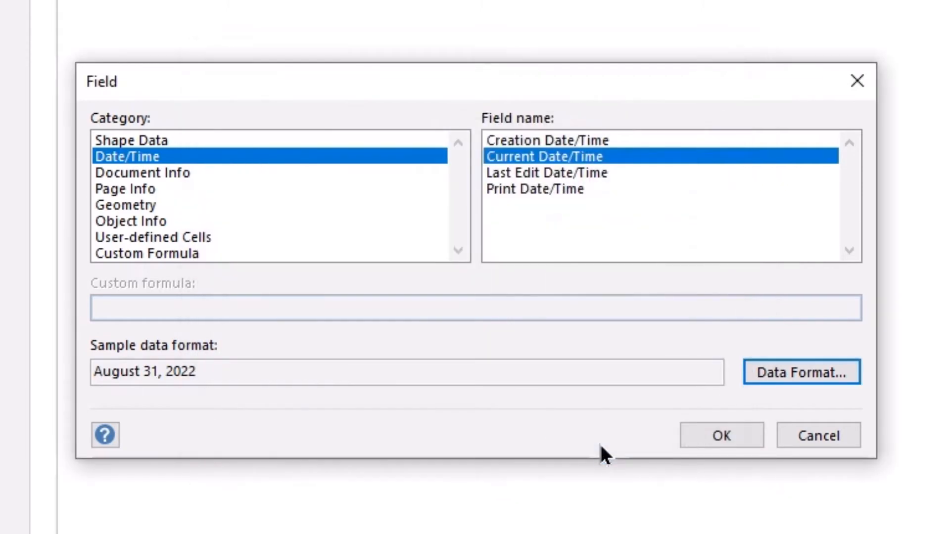
mouse_move(128, 402)
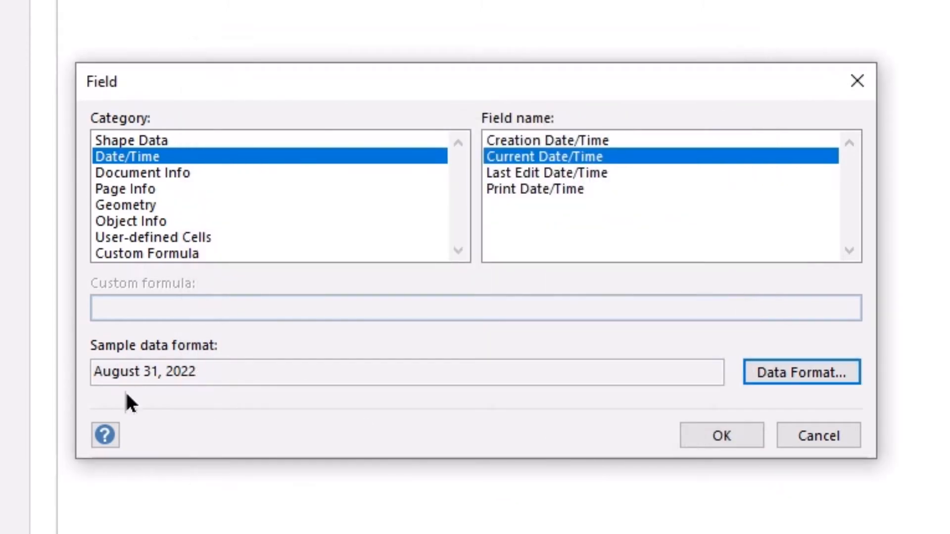
mouse_move(722, 435)
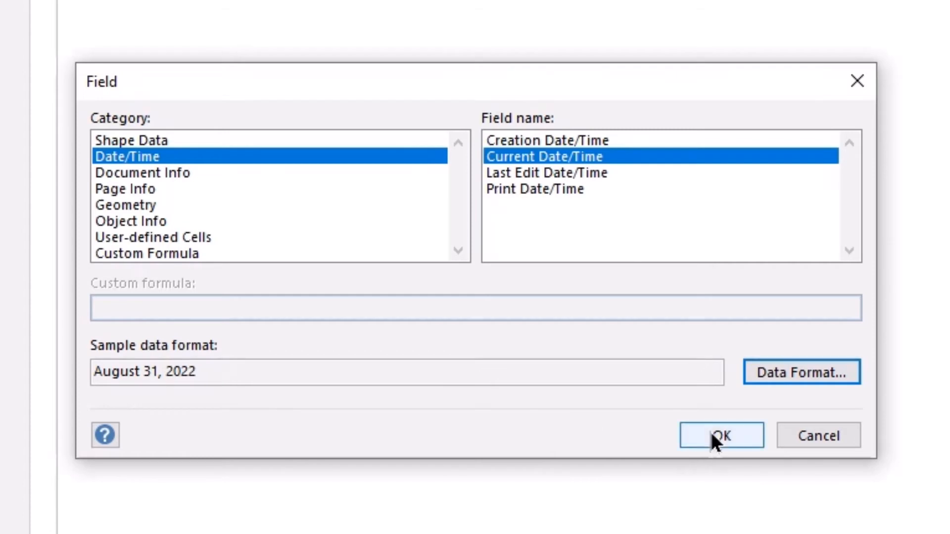
click(720, 436)
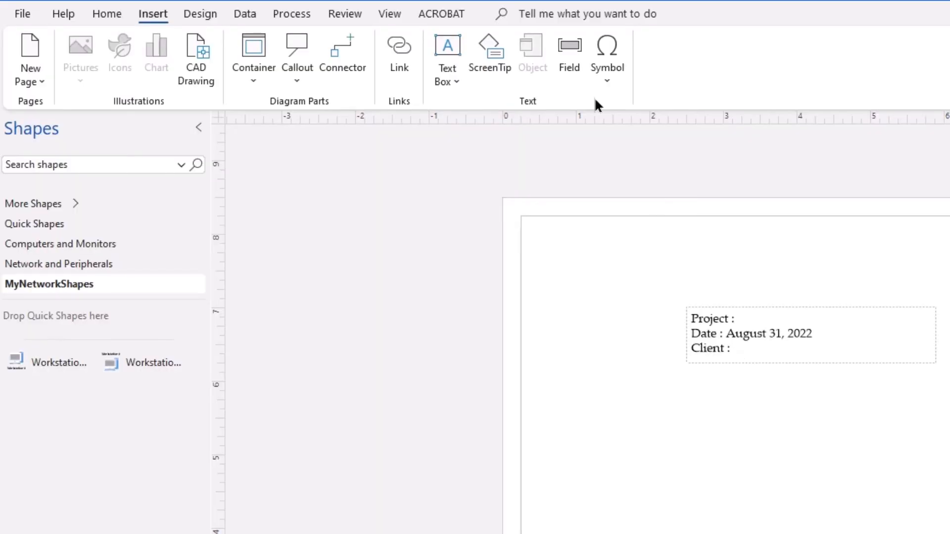
mouse_move(570, 50)
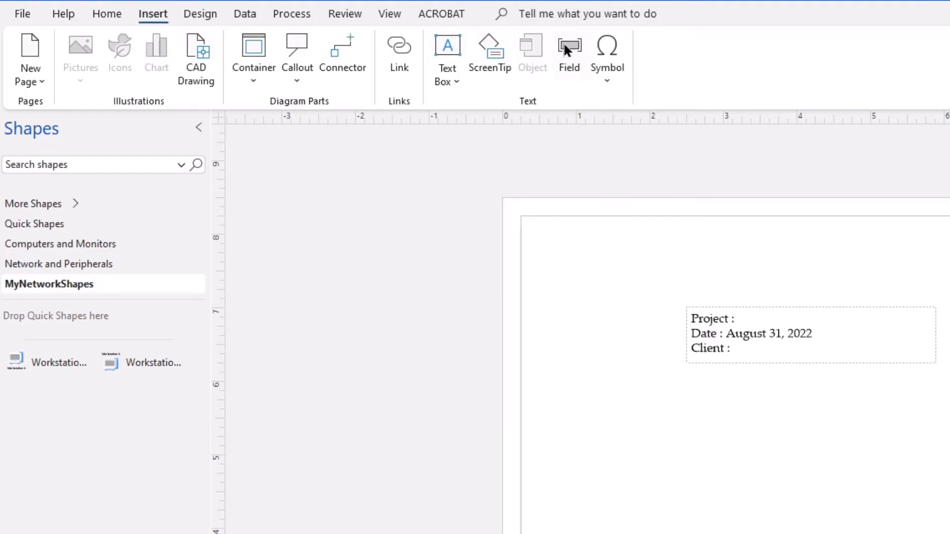
Insert the Document Info Subject field on the Client line.
click(568, 49)
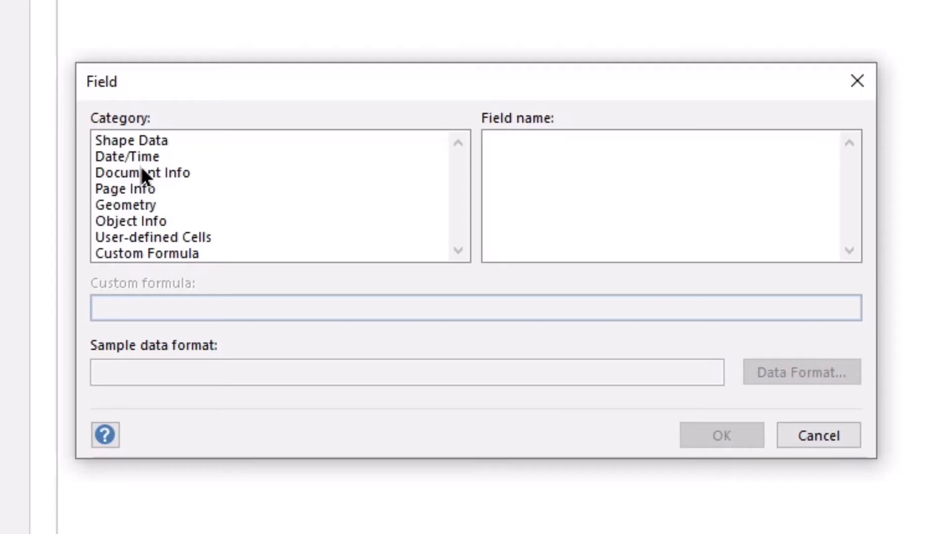
click(142, 172)
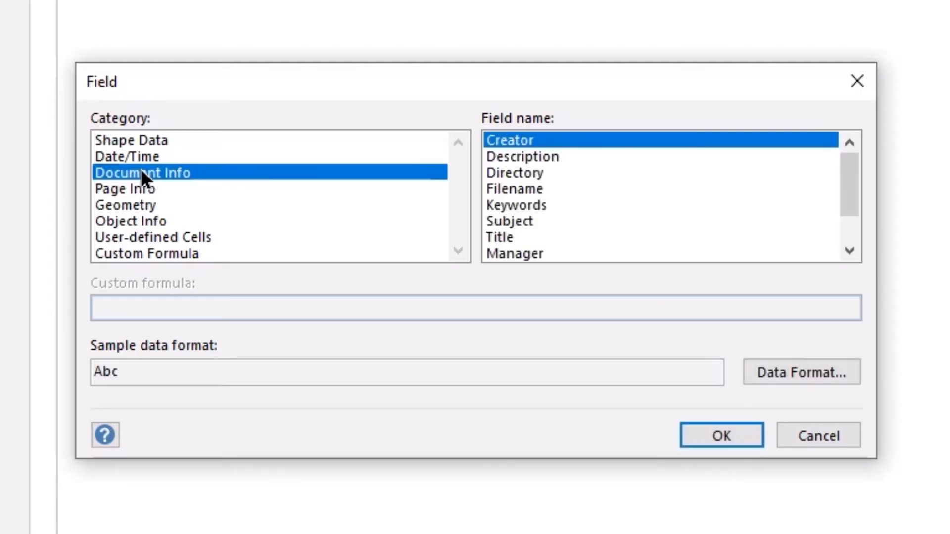
mouse_move(152, 182)
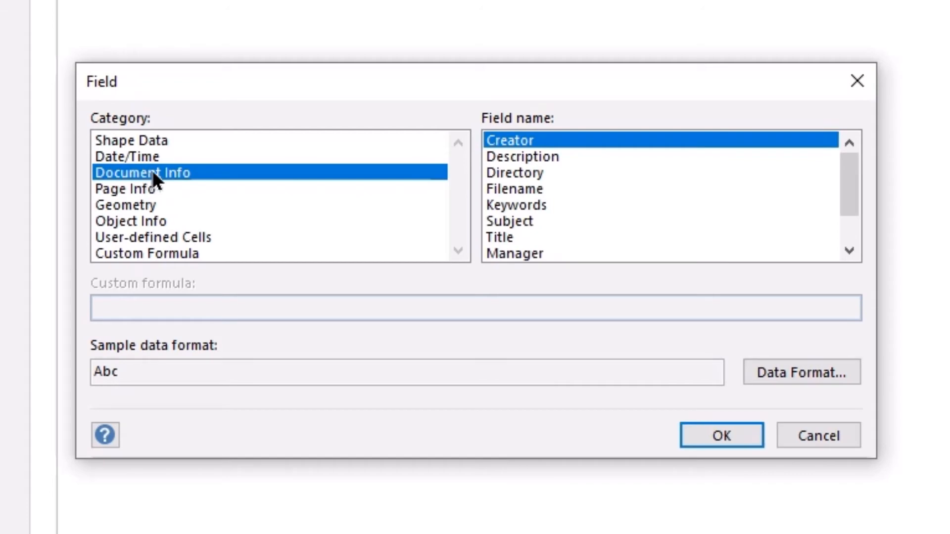
mouse_move(524, 208)
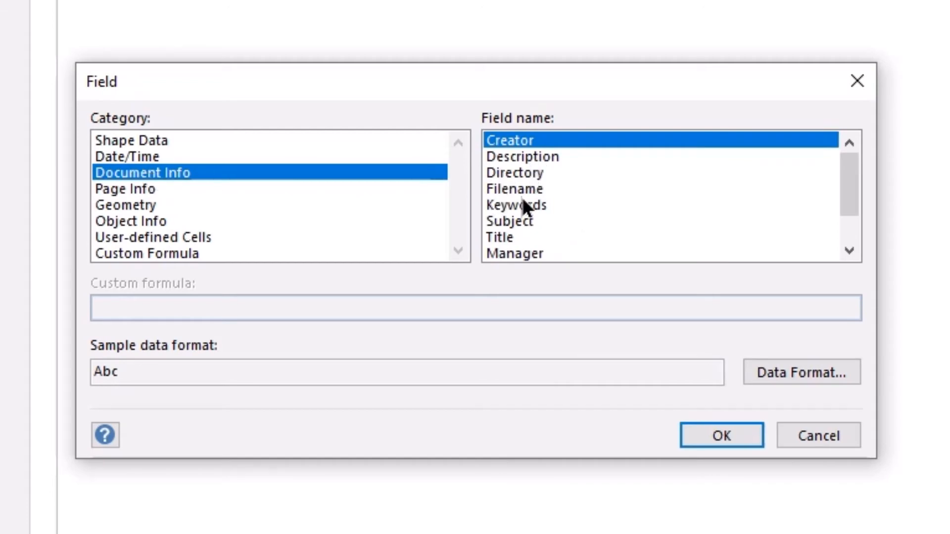
mouse_move(540, 228)
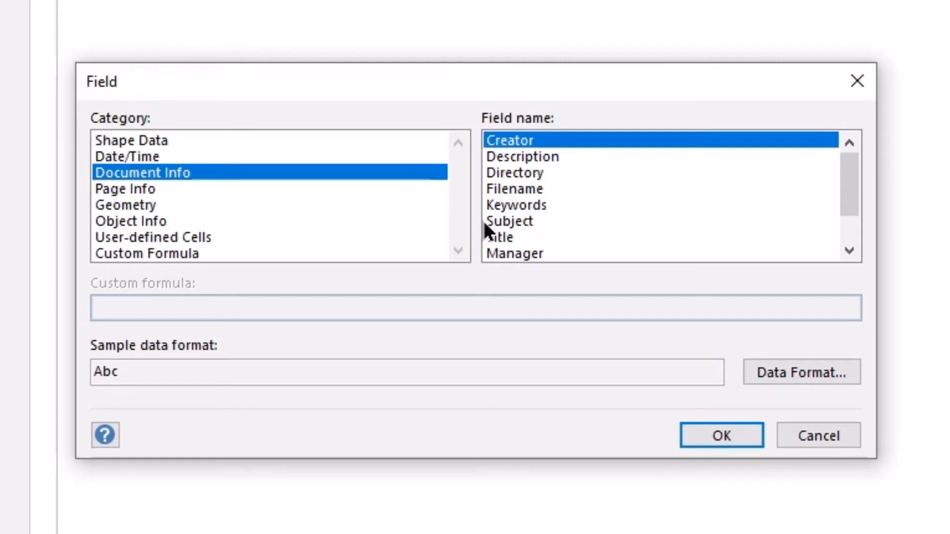
mouse_move(557, 248)
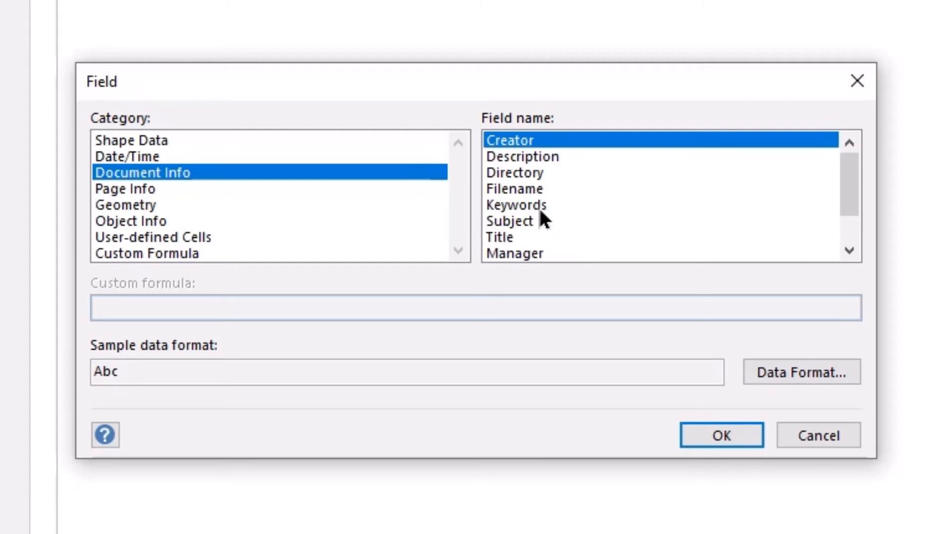
click(516, 205)
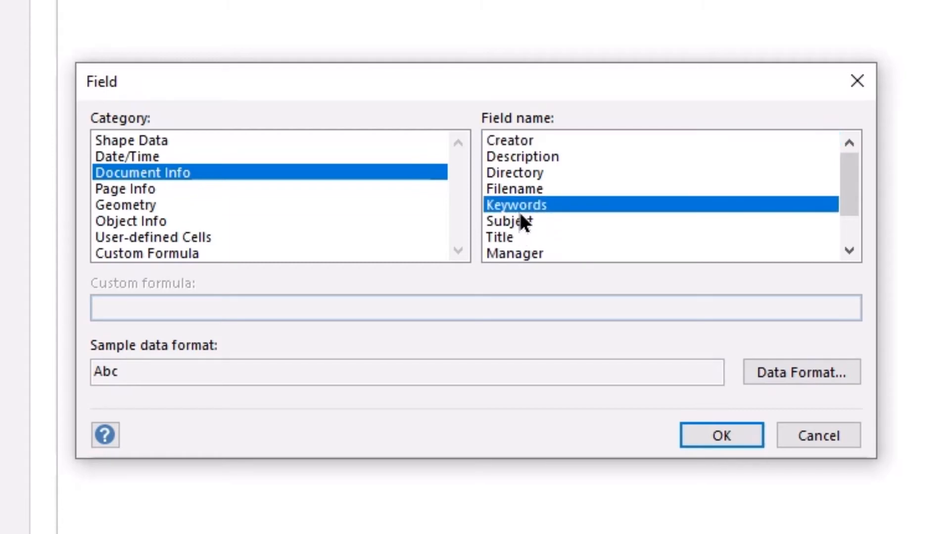
click(511, 221)
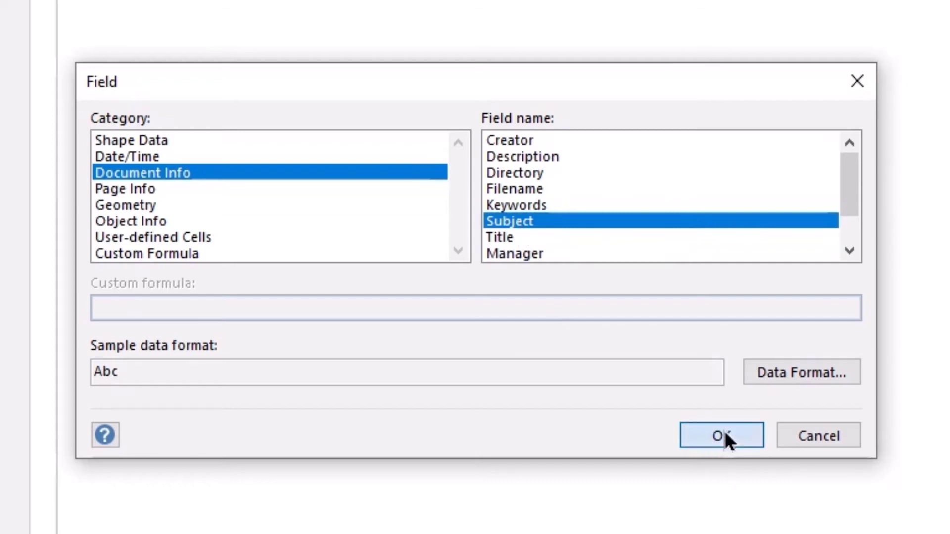
click(721, 435)
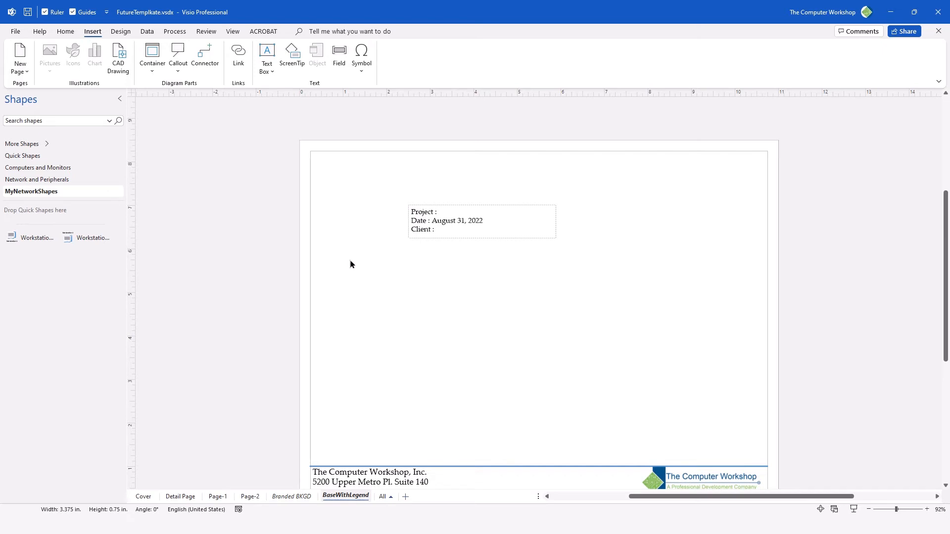
Rotate the title block -90° and stretch it along the page's right edge.
click(482, 220)
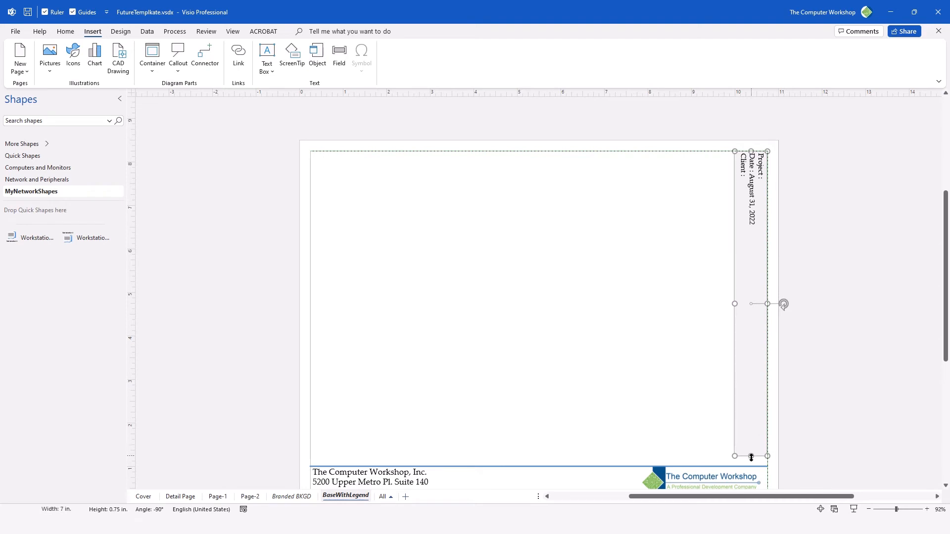
click(591, 244)
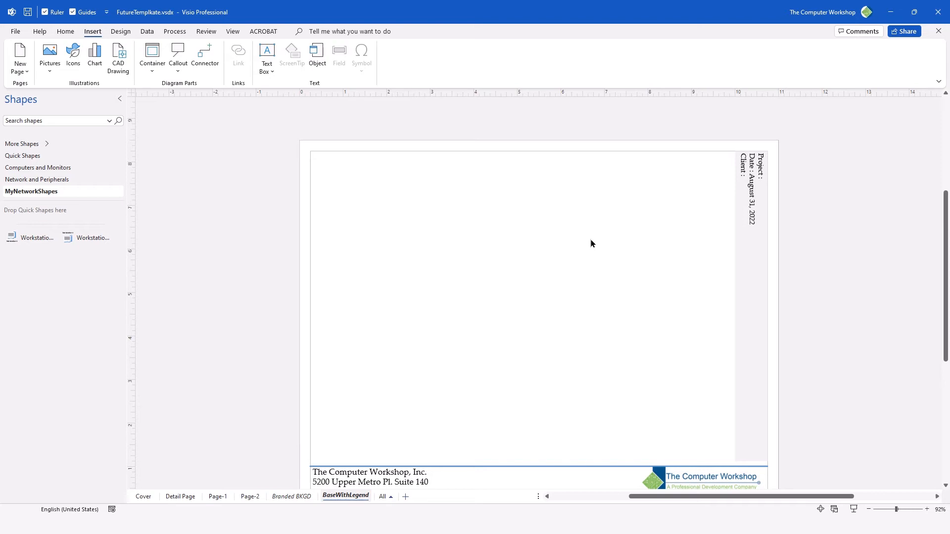
mouse_move(494, 231)
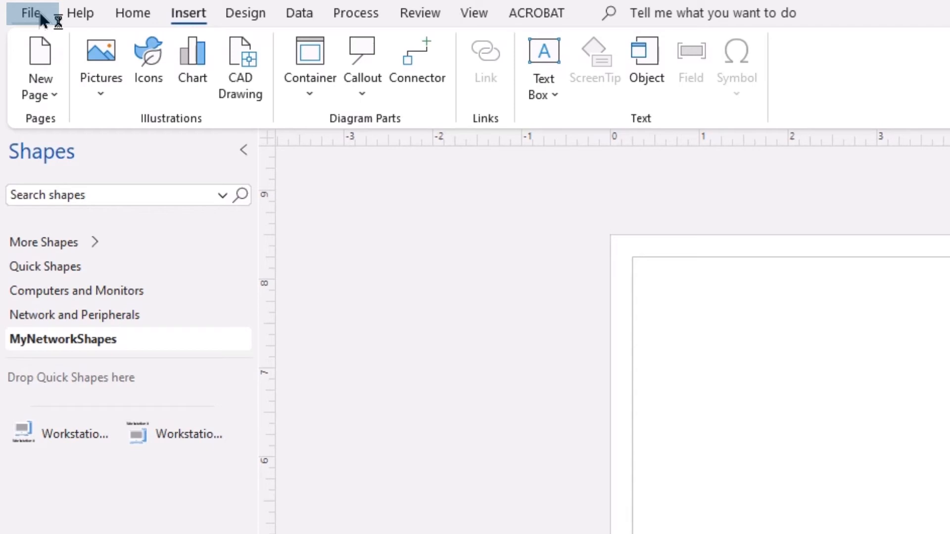
Save the drawing as BaseTemplate.vstx, a Visio Template, in Custom Office Templates.
click(30, 12)
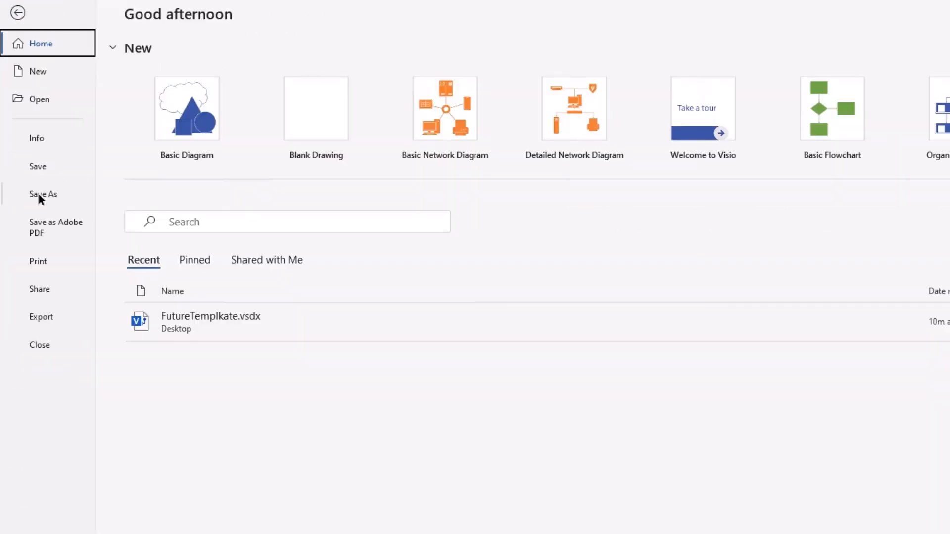
click(43, 194)
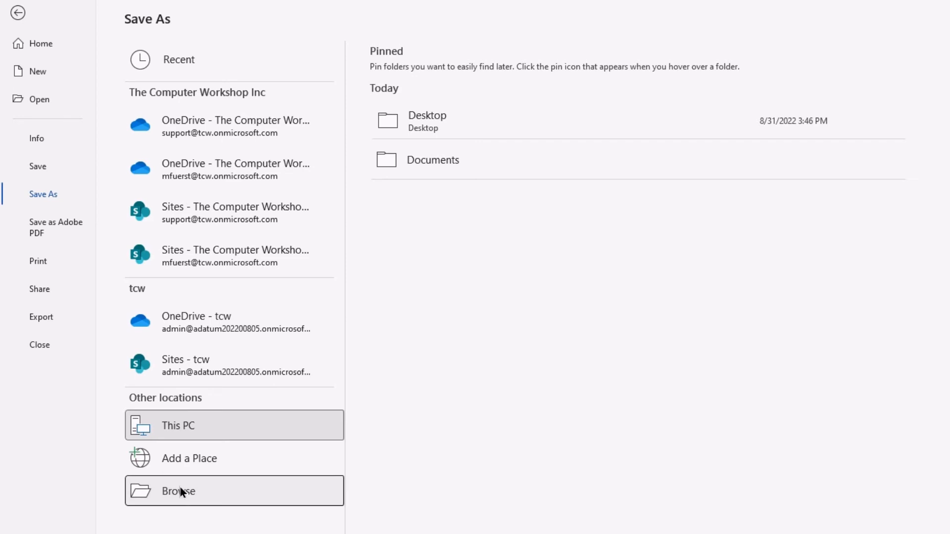
click(177, 491)
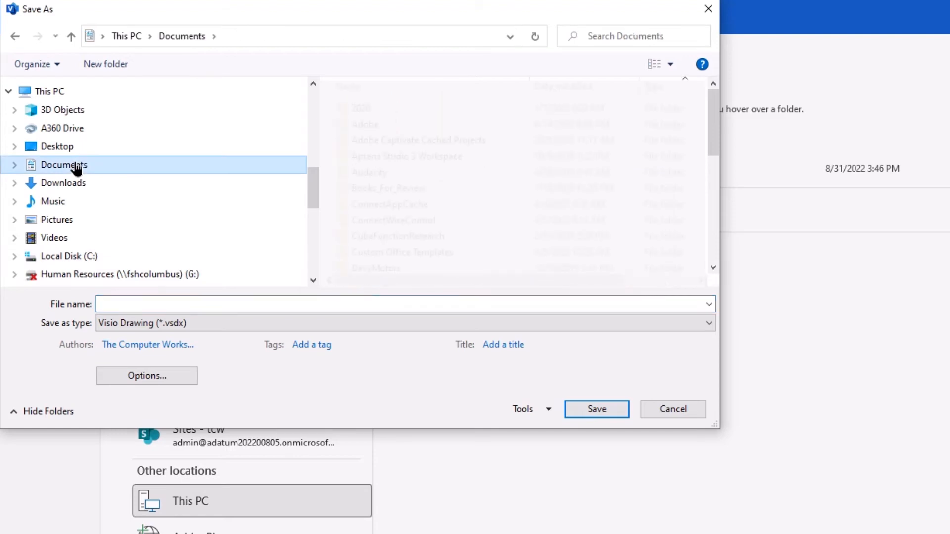
mouse_move(376, 260)
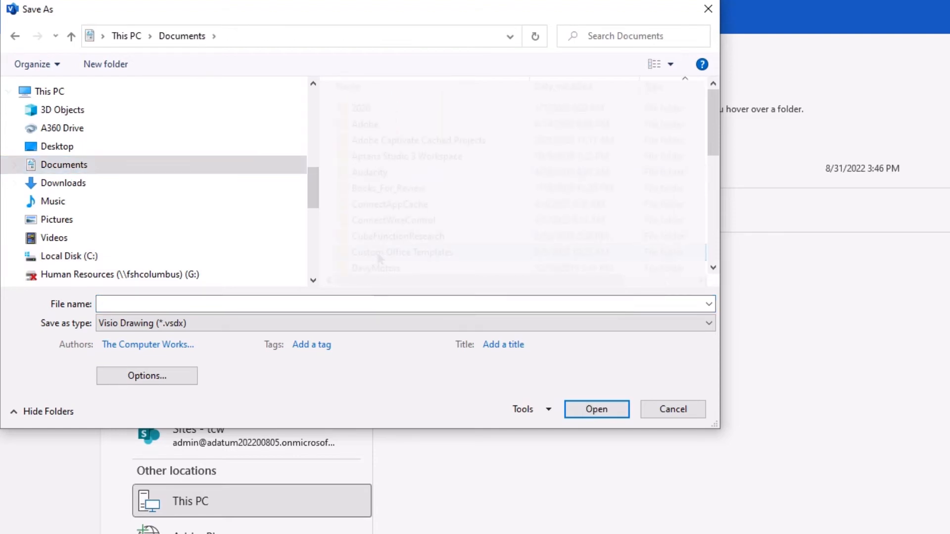
double_click(402, 252)
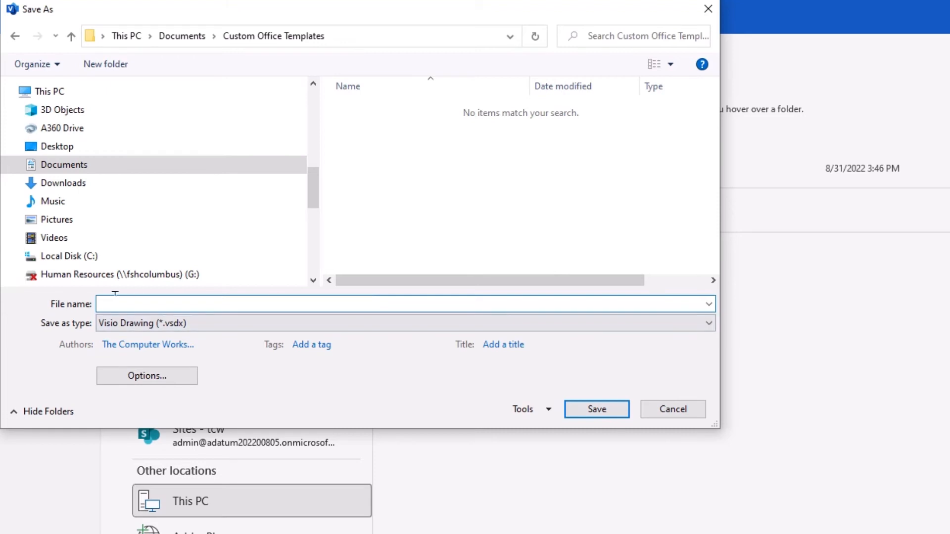
text(FutureTemplate.vsdx)
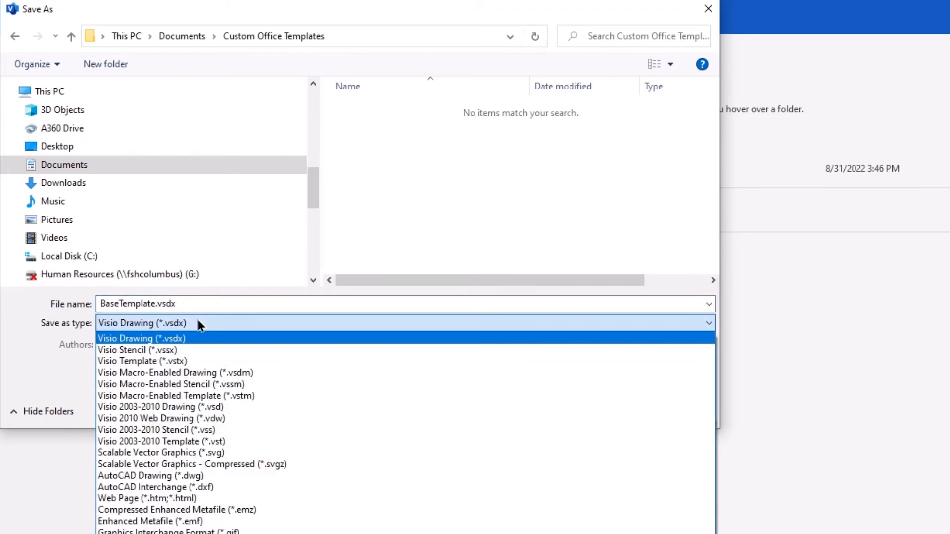
mouse_move(206, 323)
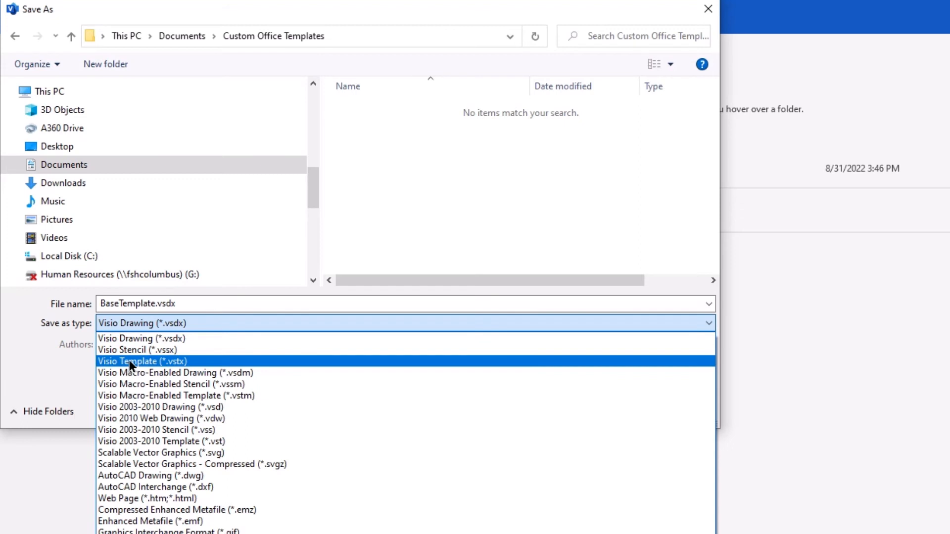
click(143, 361)
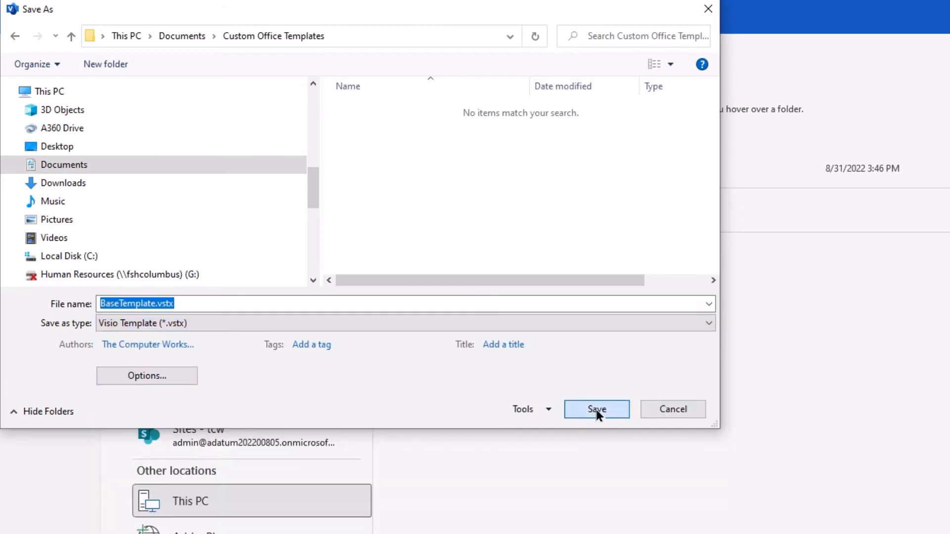
click(595, 408)
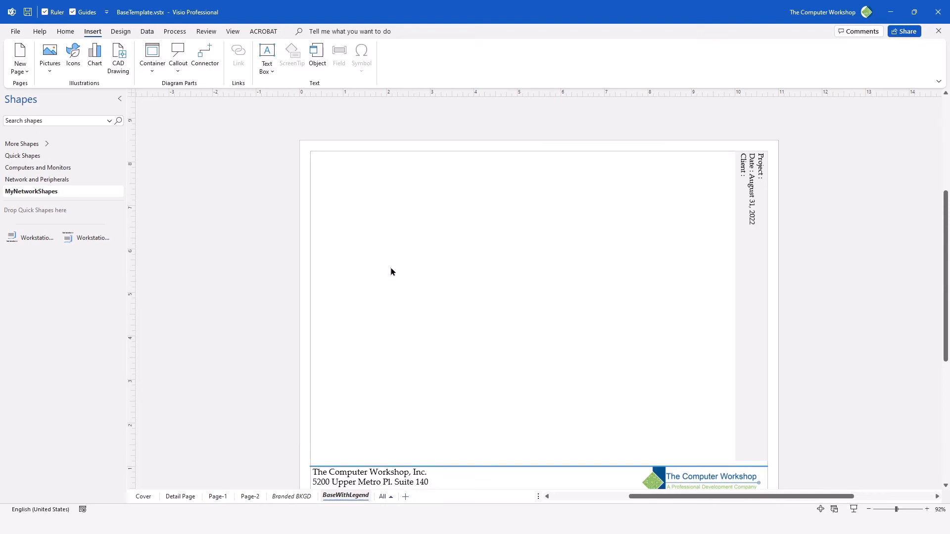
mouse_move(454, 288)
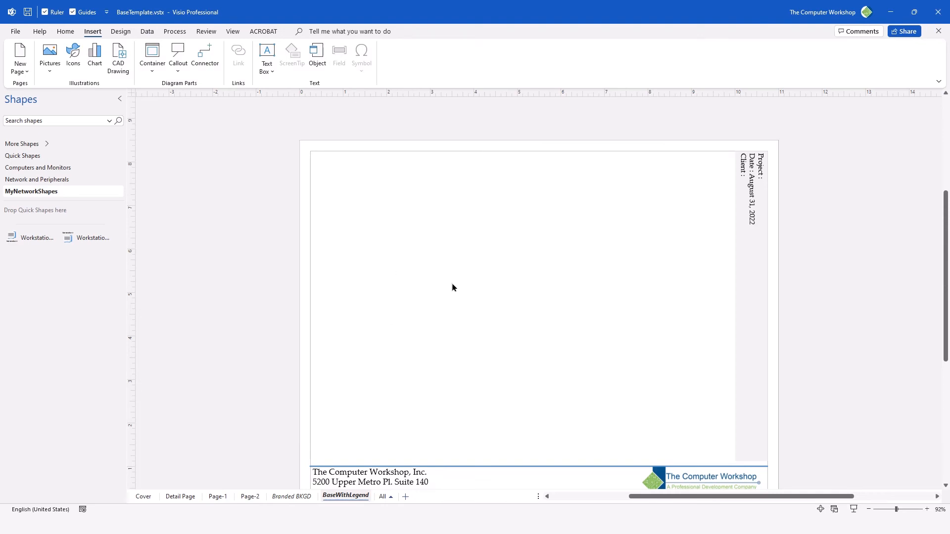
mouse_move(173, 171)
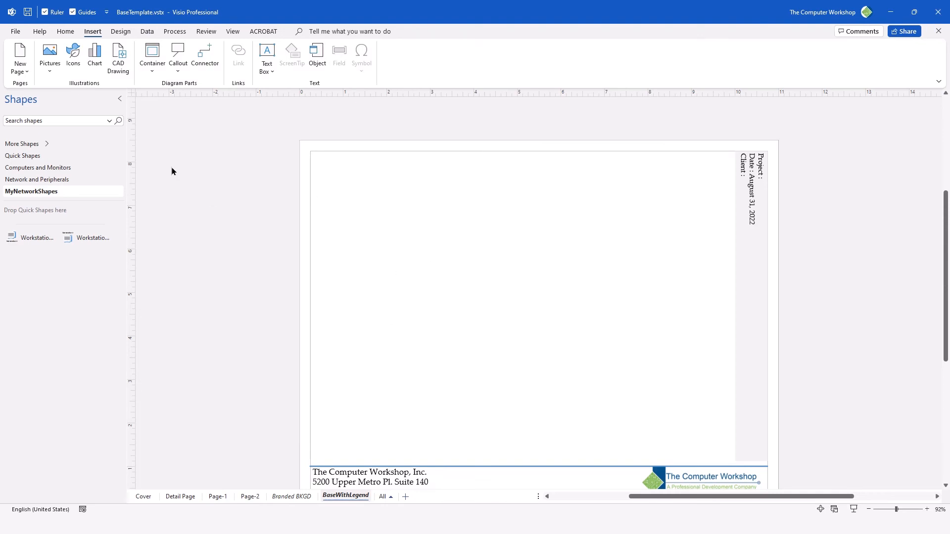
mouse_move(852, 49)
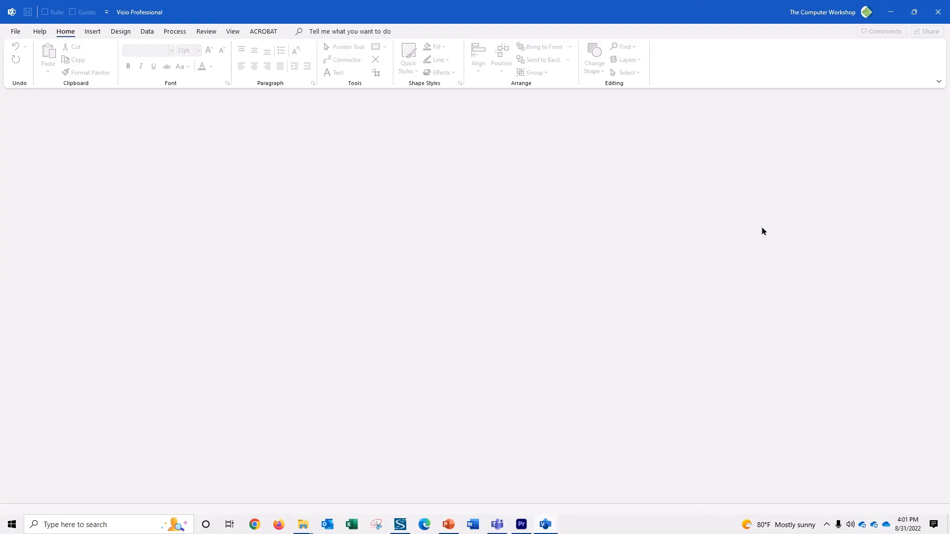
mouse_move(758, 234)
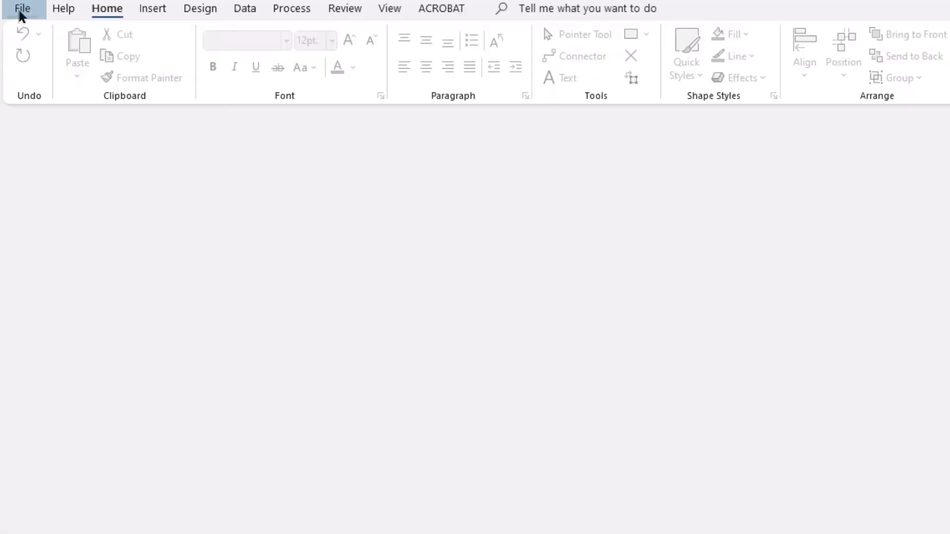
On the New page's Categories view, choose New from existing.
click(23, 9)
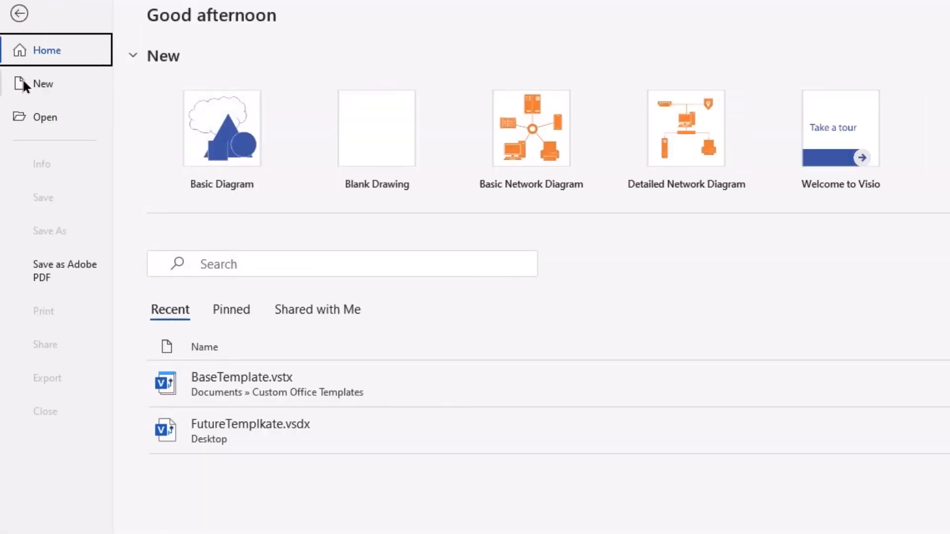
click(43, 83)
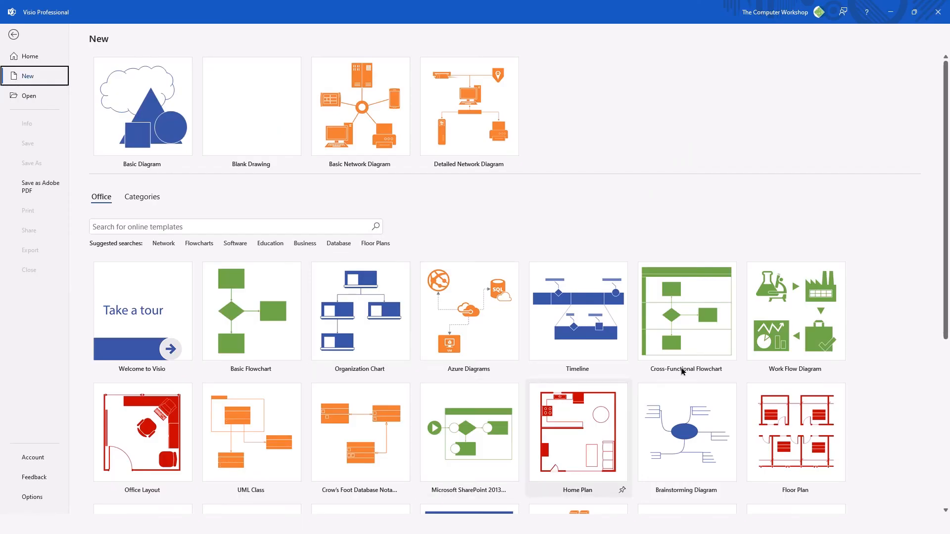
mouse_move(429, 340)
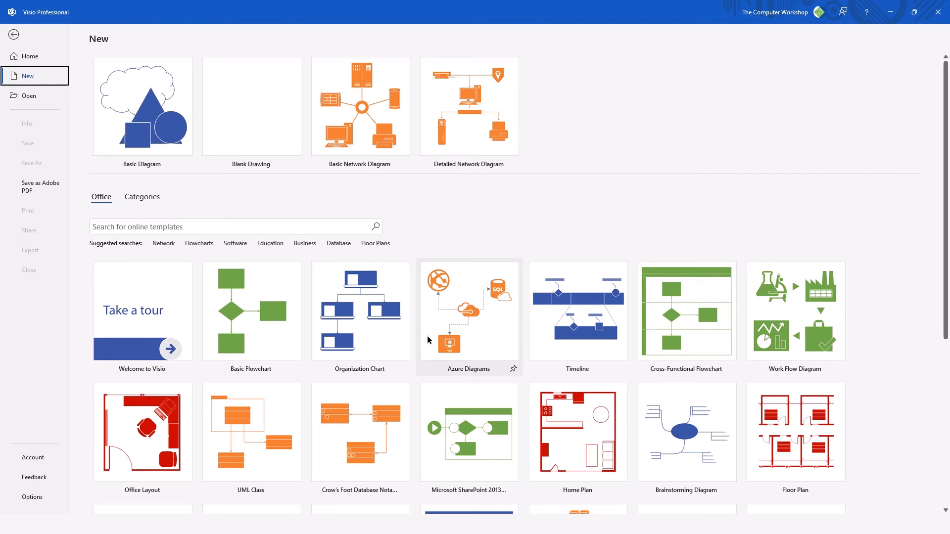
mouse_move(216, 242)
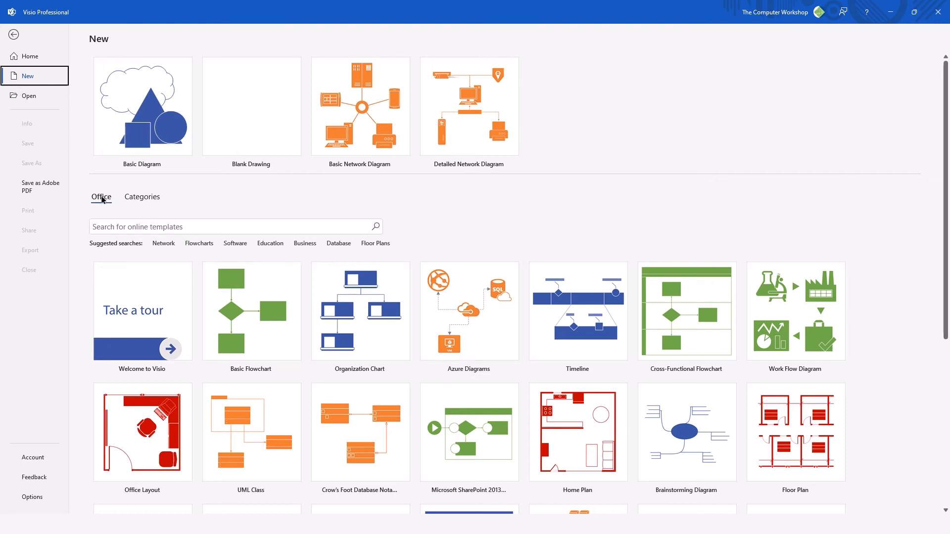
mouse_move(141, 197)
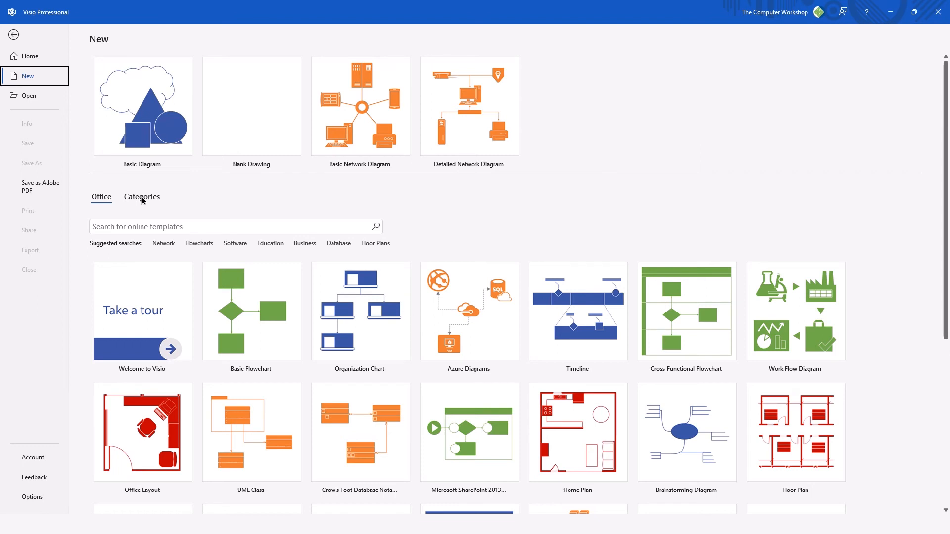
click(141, 197)
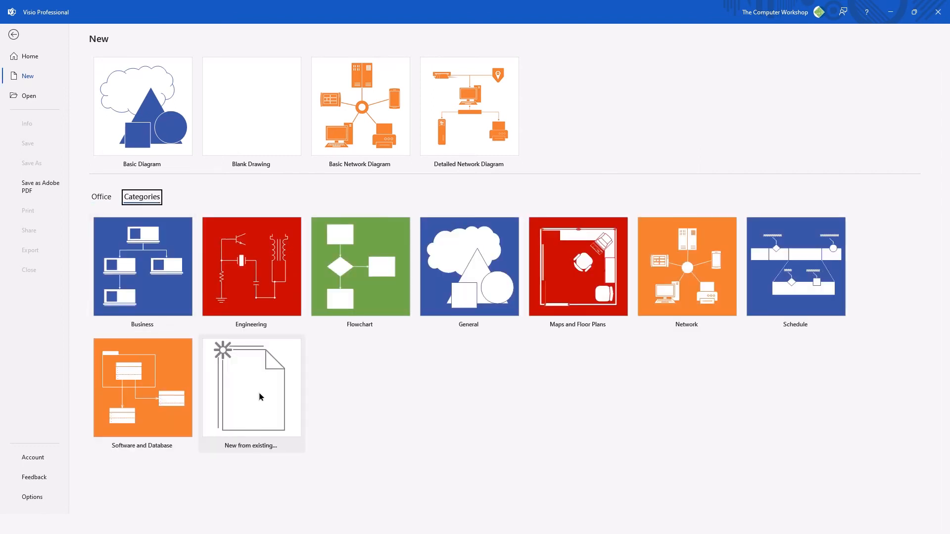
mouse_move(259, 392)
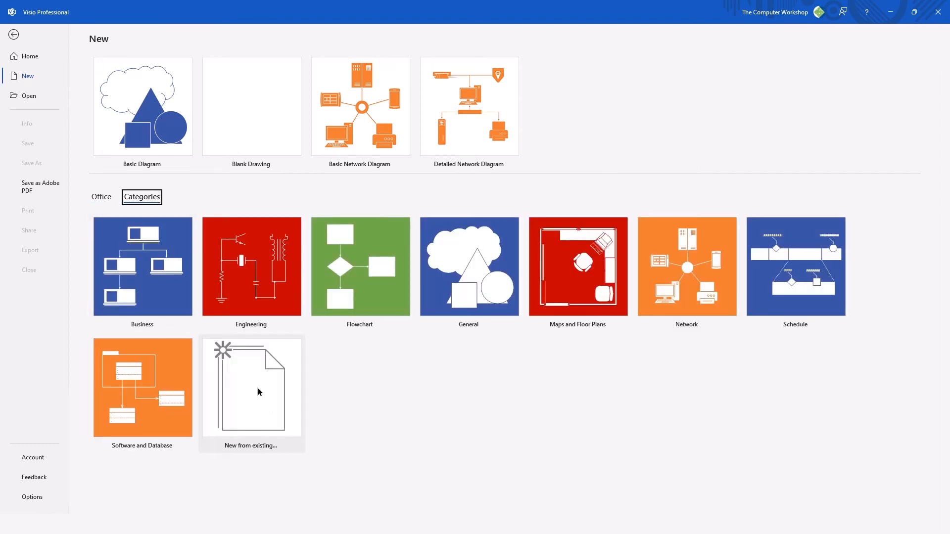
mouse_move(235, 389)
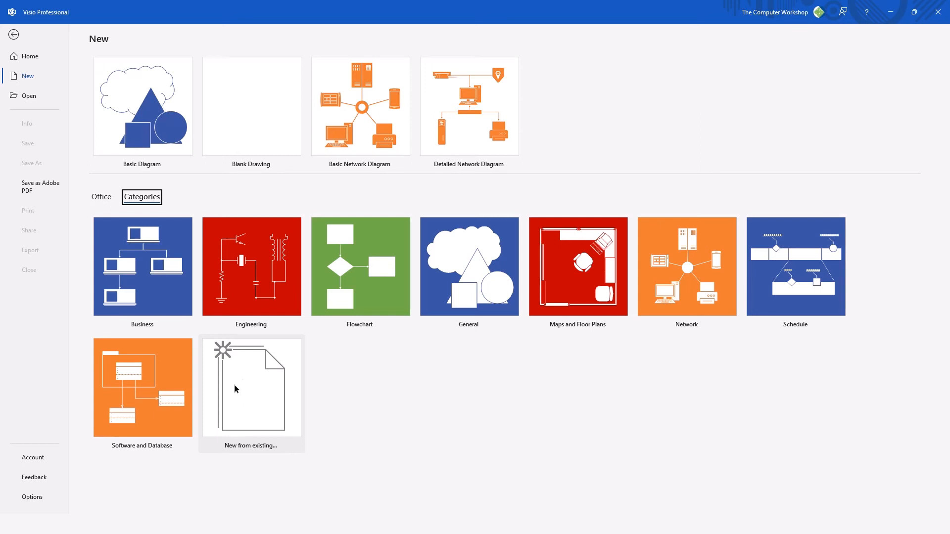
mouse_move(243, 399)
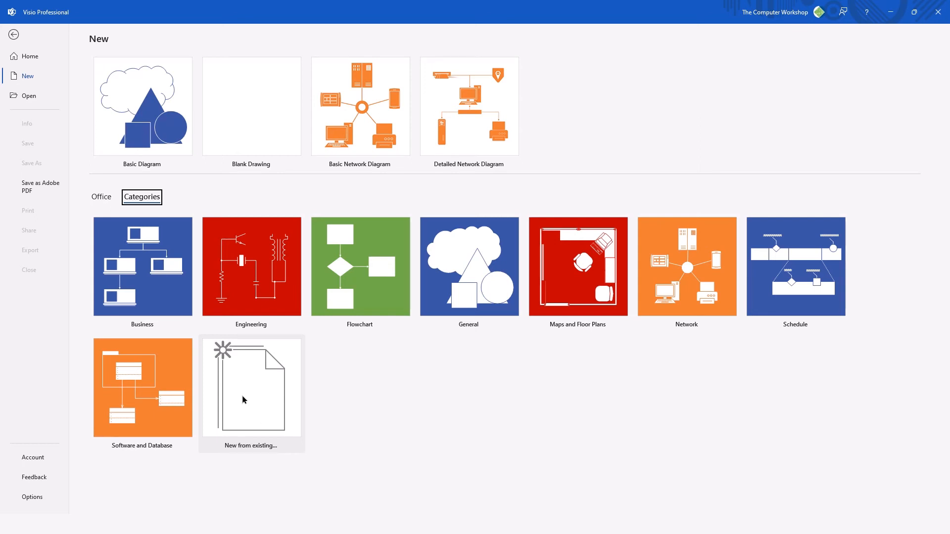
click(250, 393)
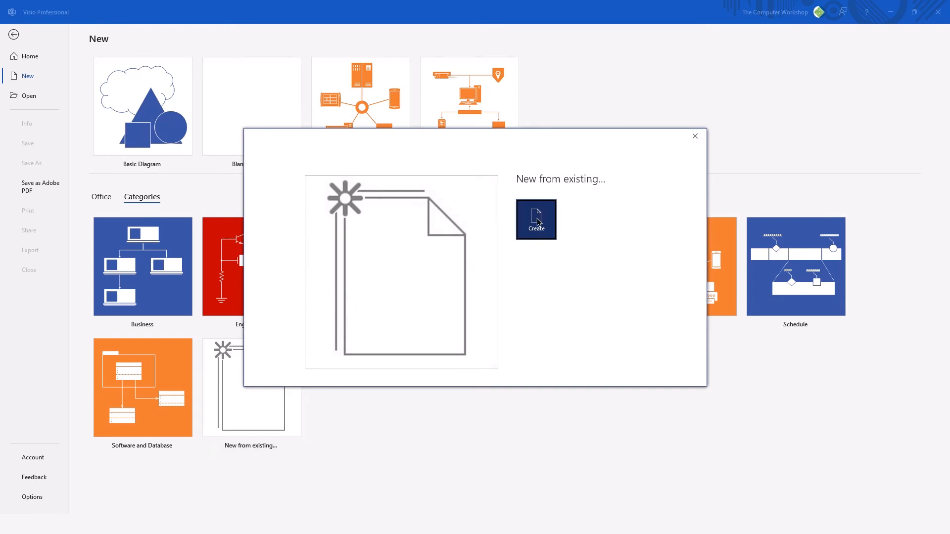
Create a new drawing from BaseTemplate.vstx in Custom Office Templates.
click(535, 220)
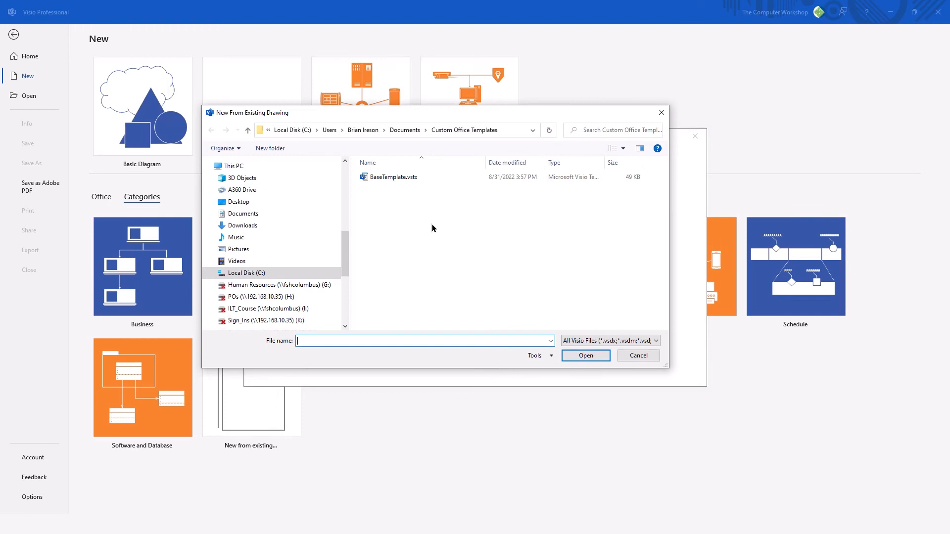
click(395, 177)
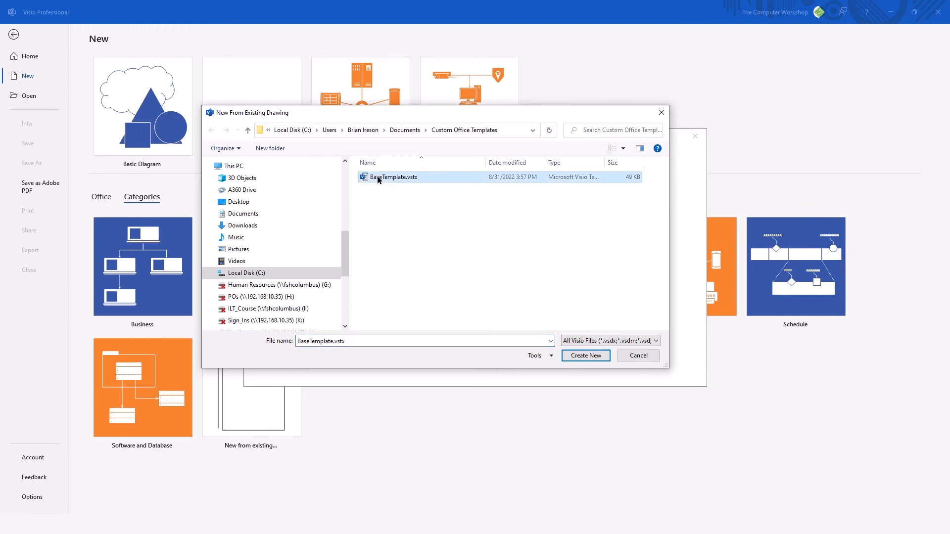
mouse_move(584, 355)
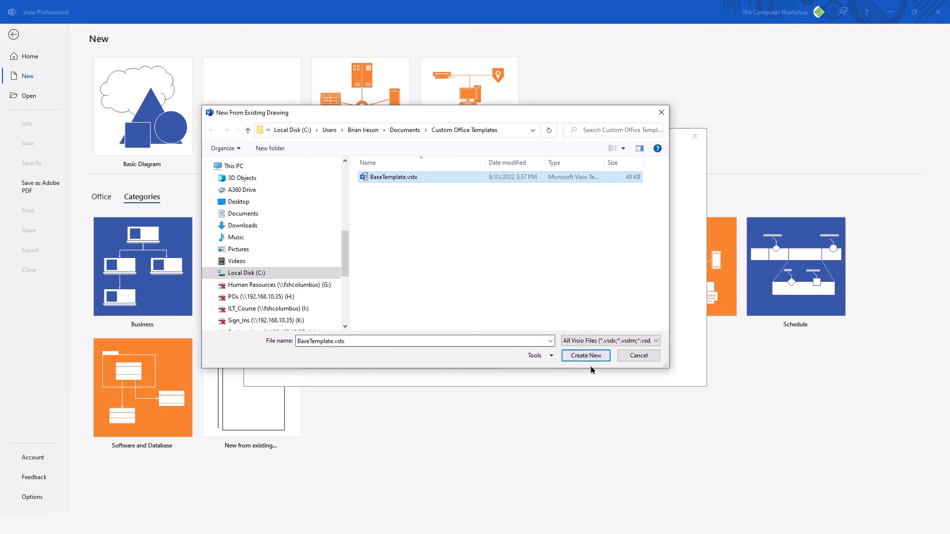
mouse_move(585, 355)
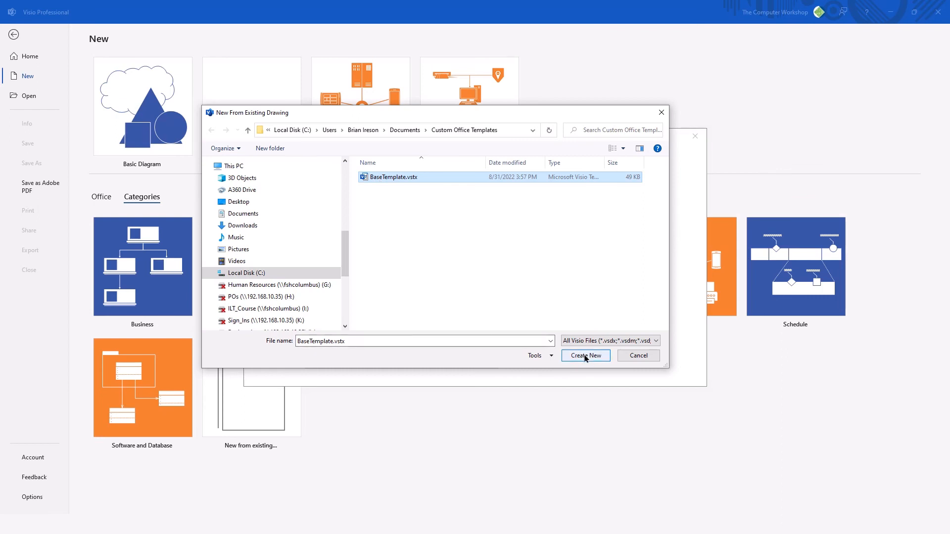
click(585, 355)
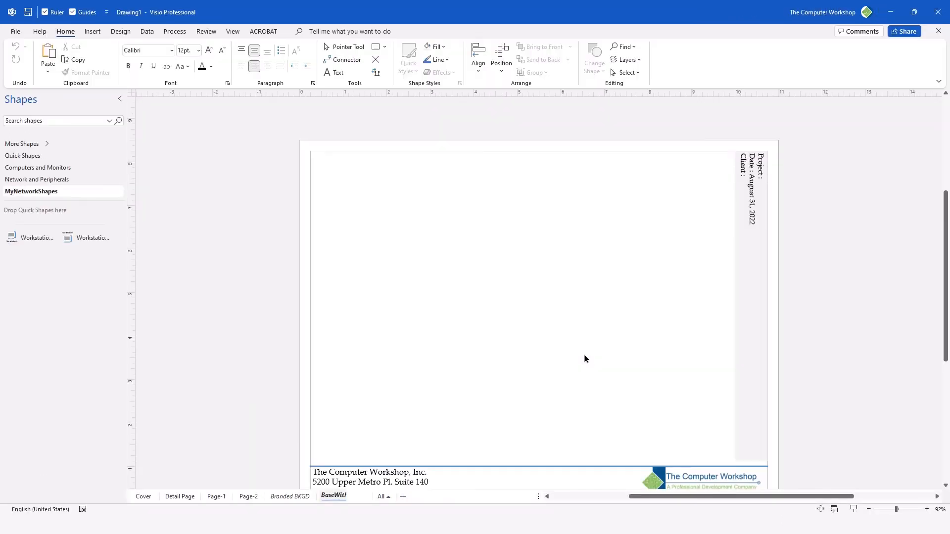
Switch to the Page-1 tab showing the empty Project and Client fields and footer.
double_click(343, 496)
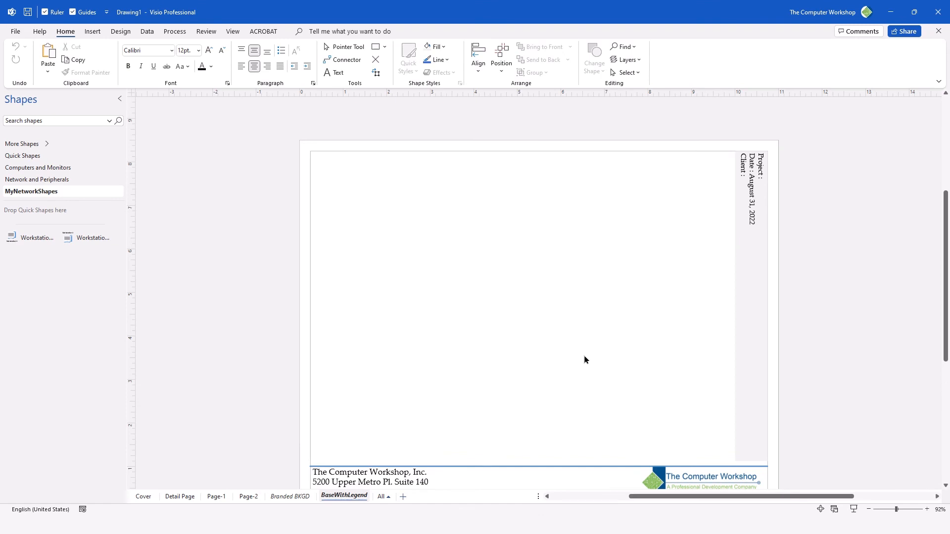
mouse_move(364, 417)
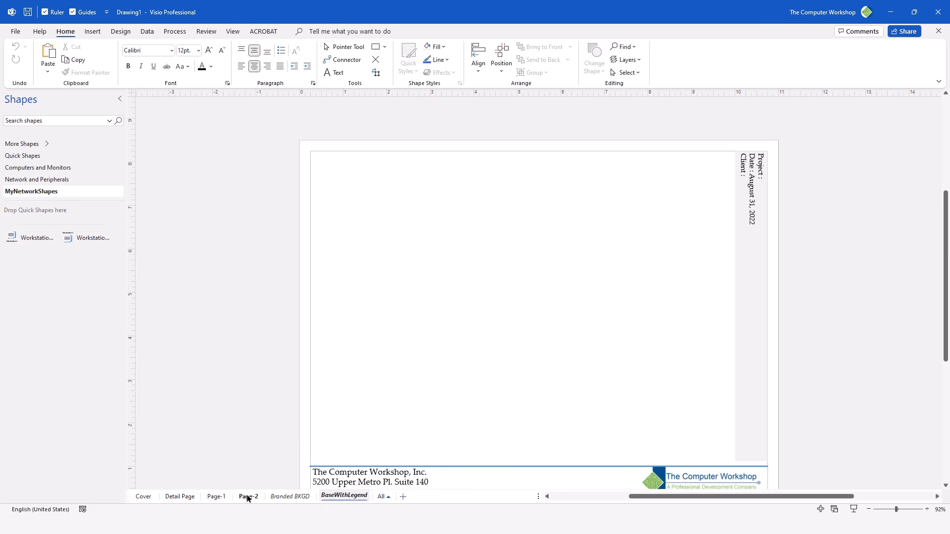
mouse_move(216, 498)
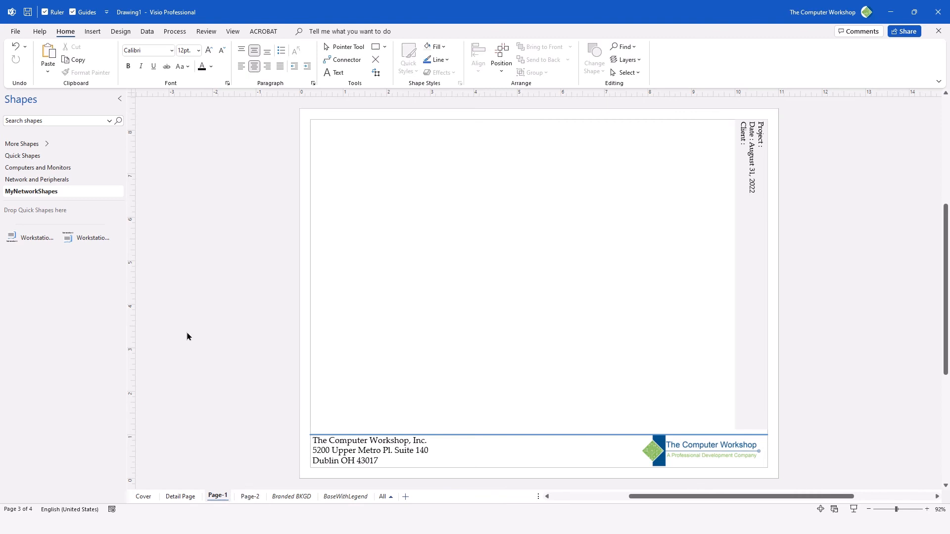
mouse_move(31, 41)
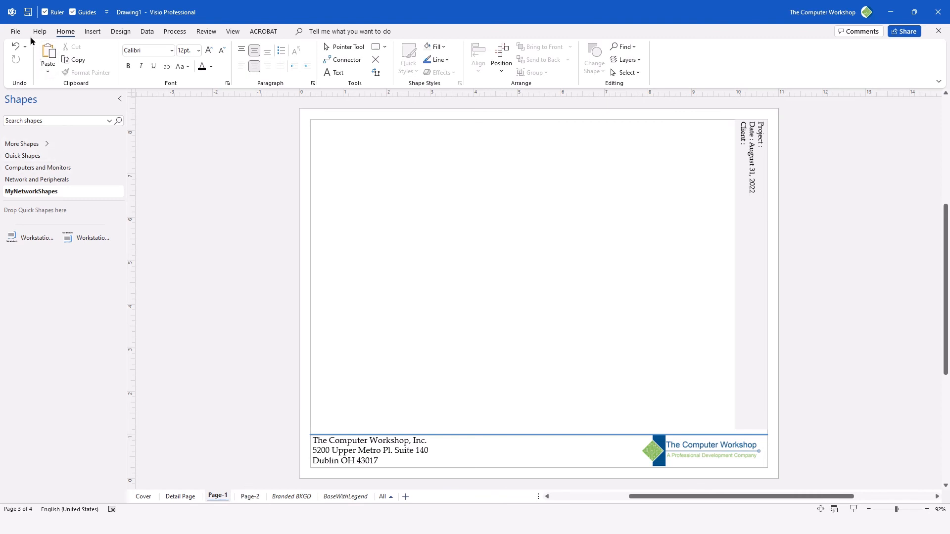
mouse_move(20, 36)
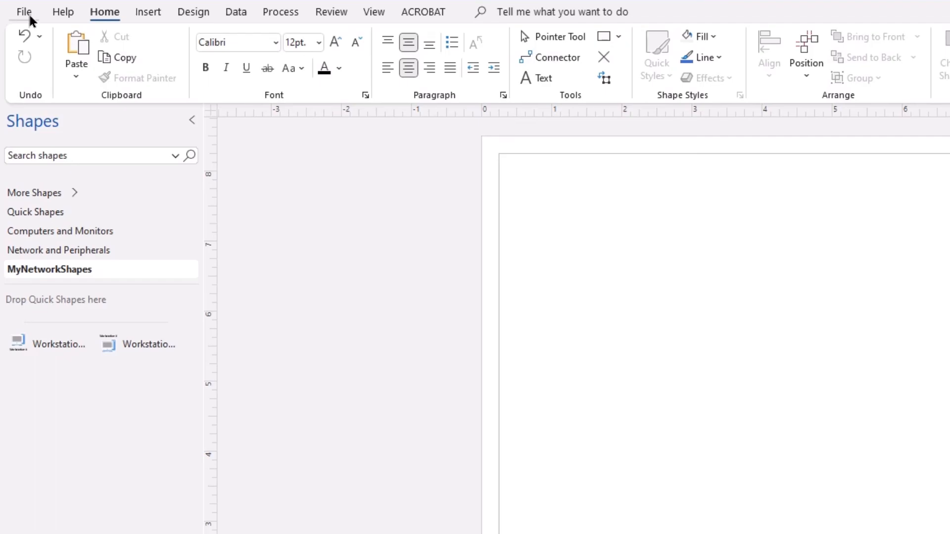
In File > Info, set the Title property to 'ABC Project'.
click(22, 11)
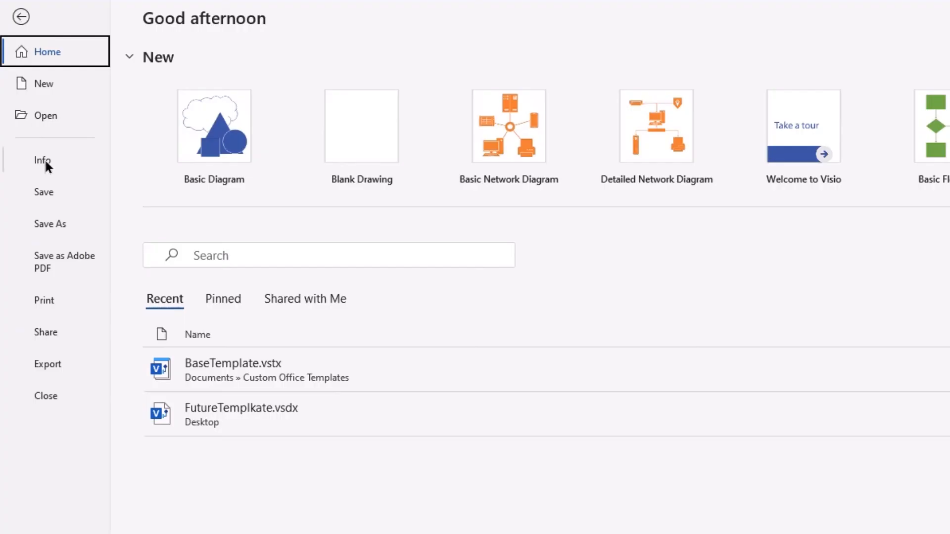
click(43, 160)
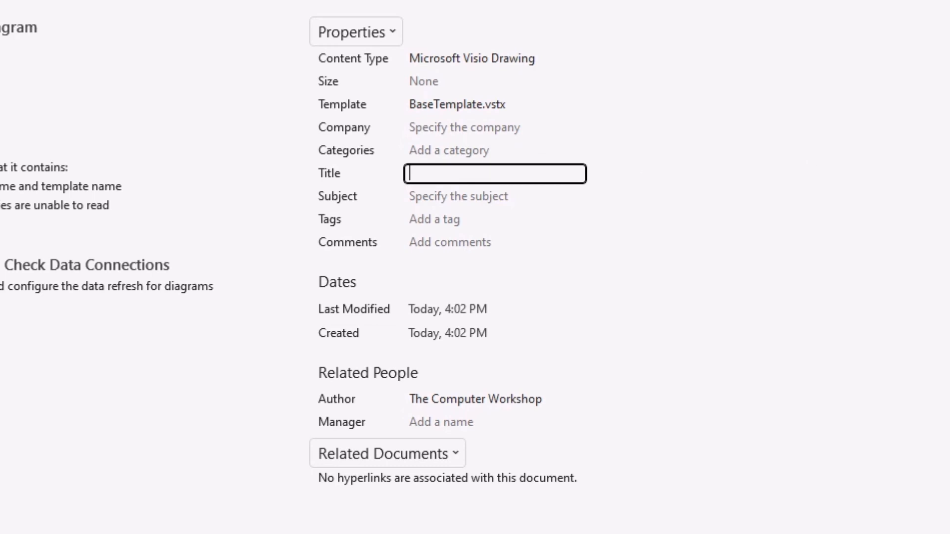
text(ABC)
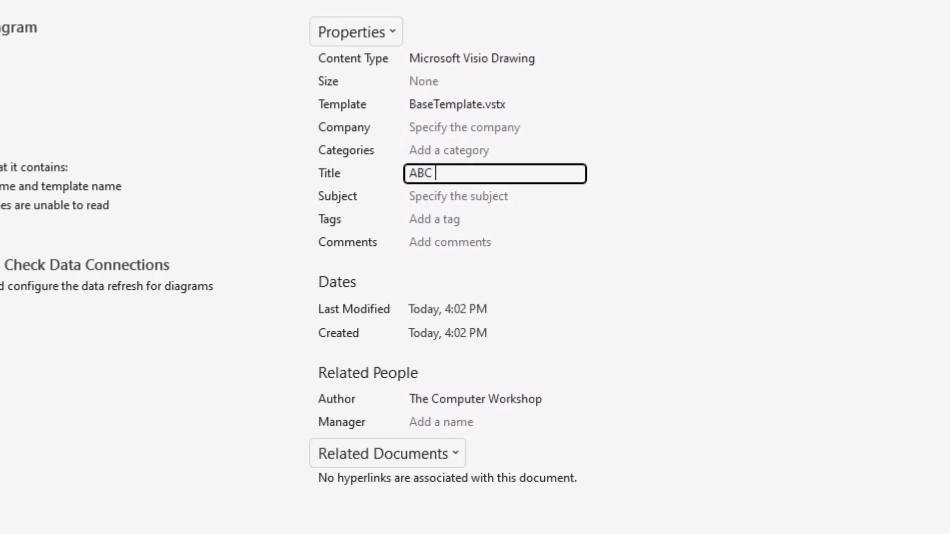
text(Project)
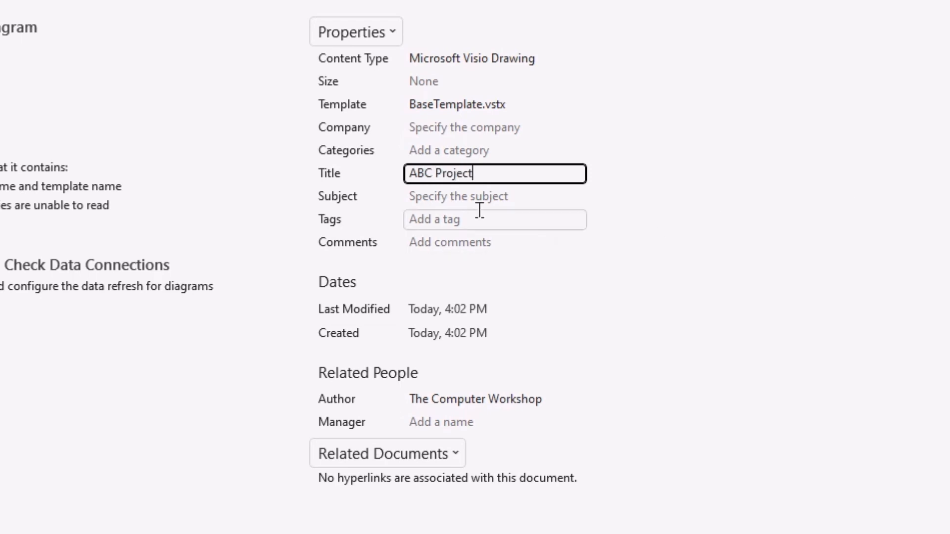
Set the Subject property to 'Abc Corp' and commit it.
click(493, 196)
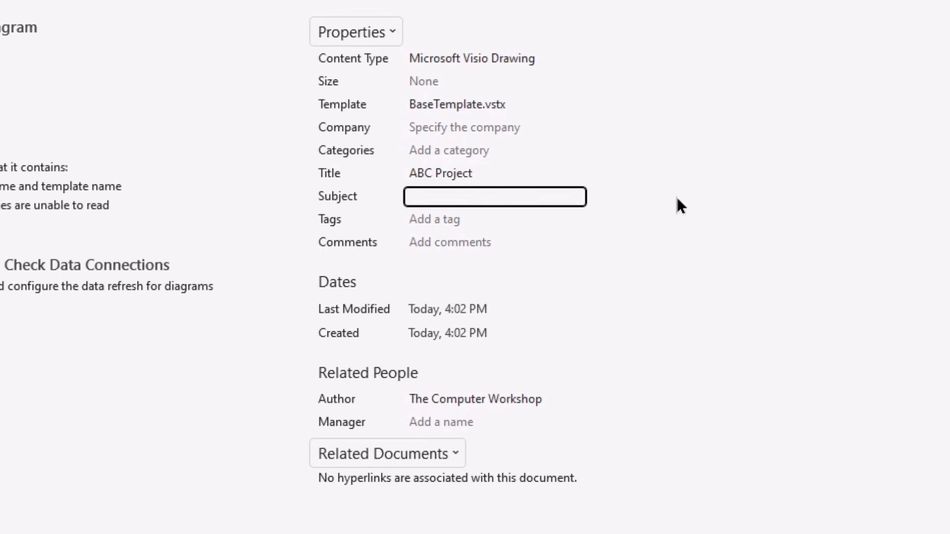
text(Abc Corp)
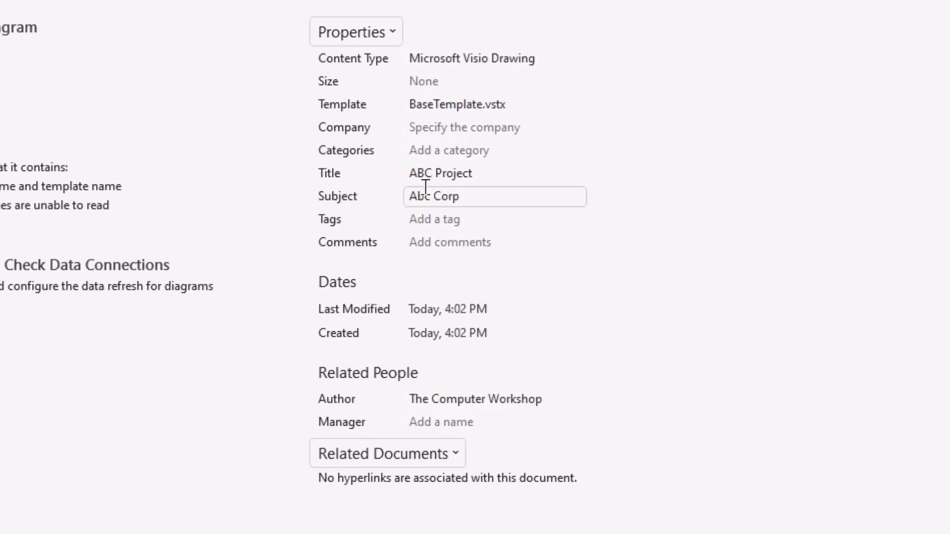
click(493, 242)
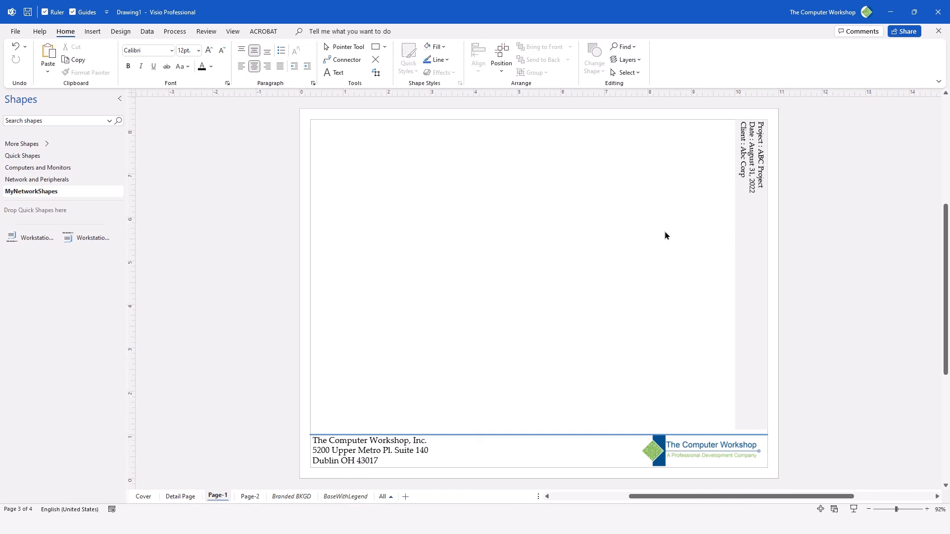
mouse_move(380, 423)
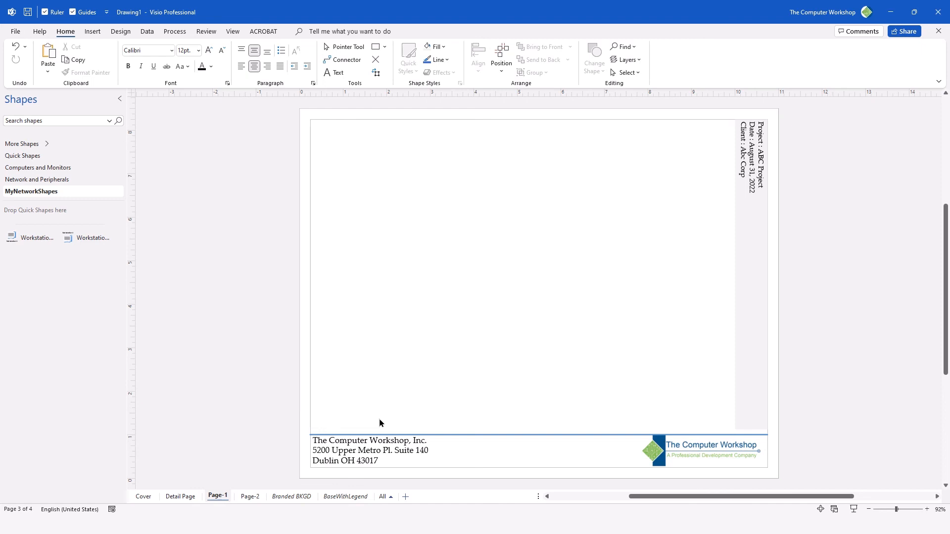
mouse_move(344, 434)
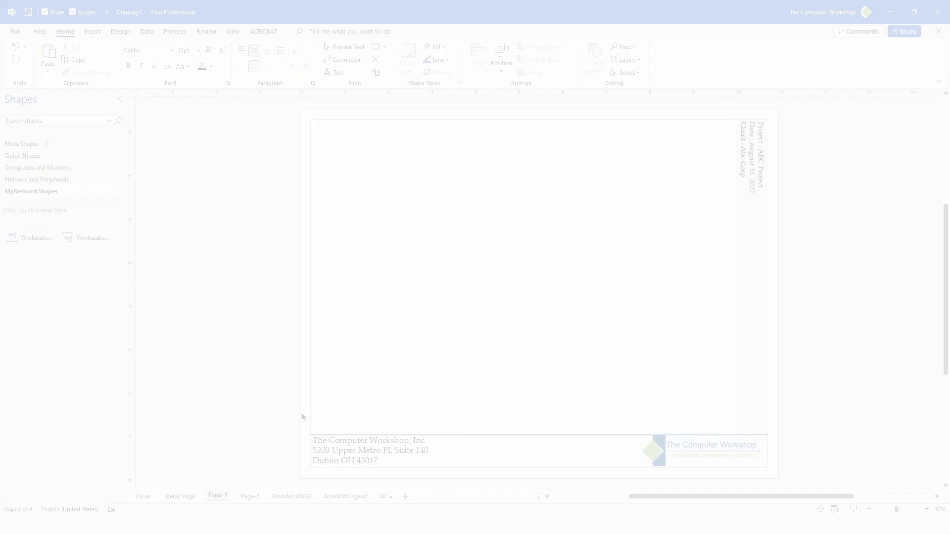
mouse_move(298, 416)
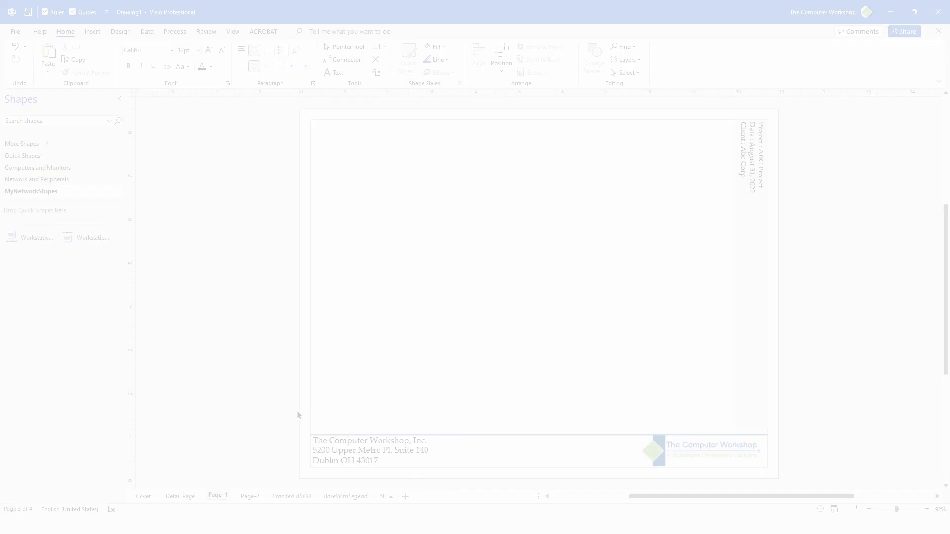